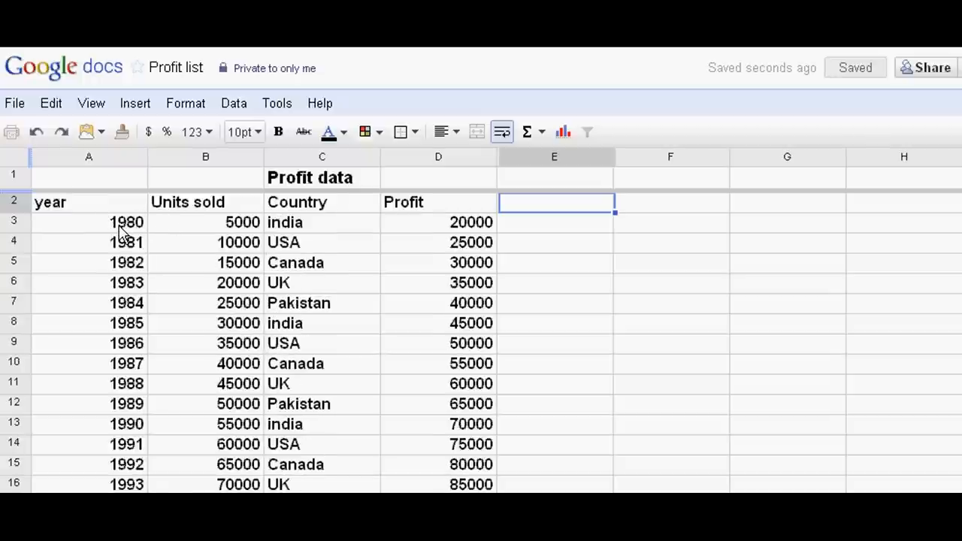
Extend the selection from the year header down through the last data row, USA 2011 with 175000 profit
scroll("down", 3)
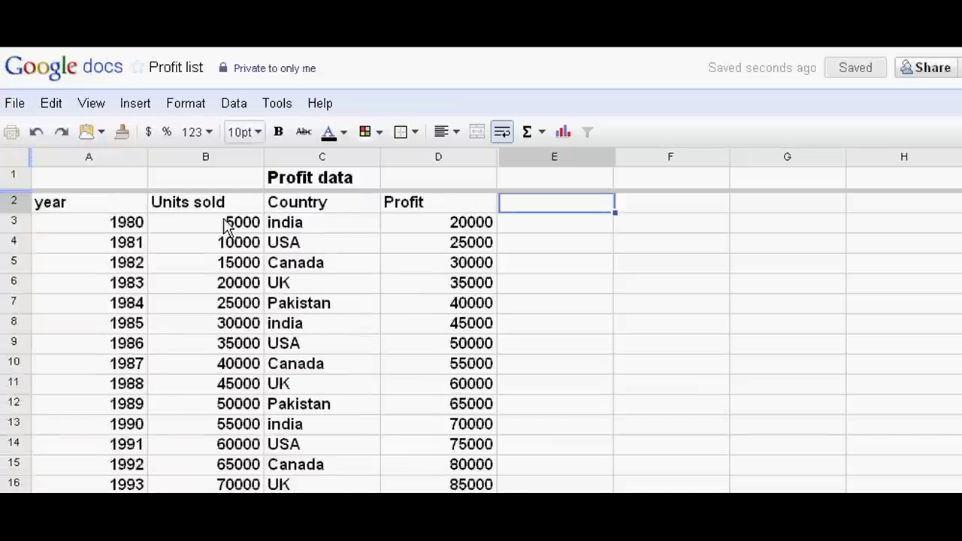
mouse_move(215, 230)
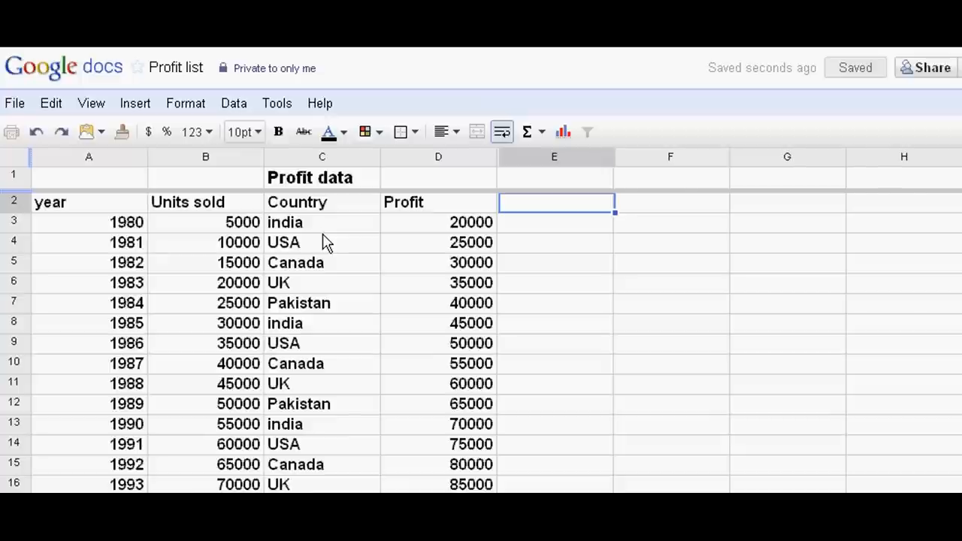
mouse_move(318, 239)
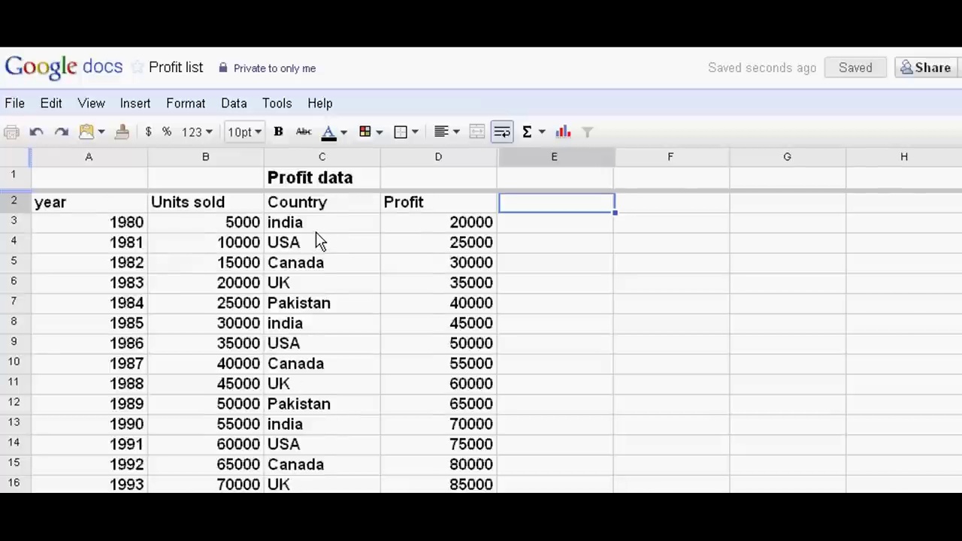
mouse_move(316, 304)
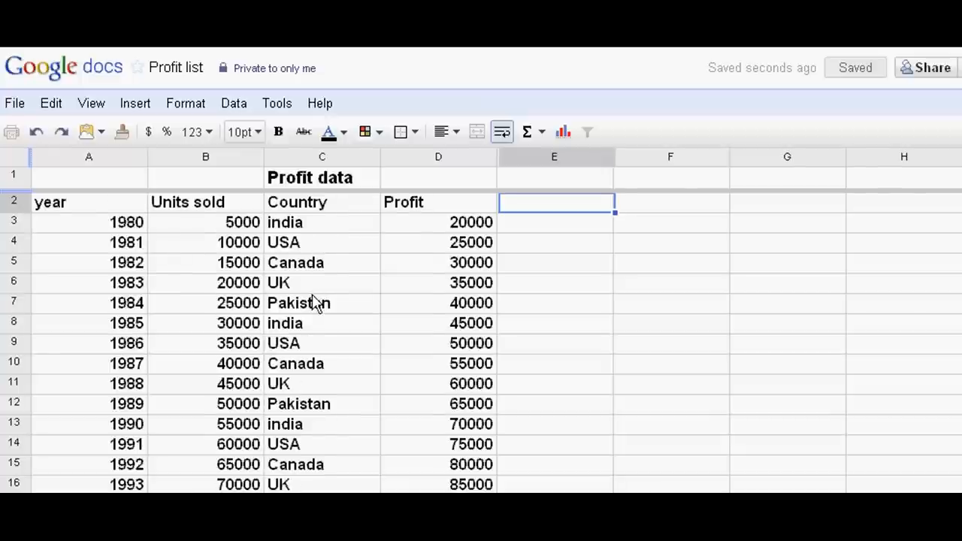
scroll("down", 3)
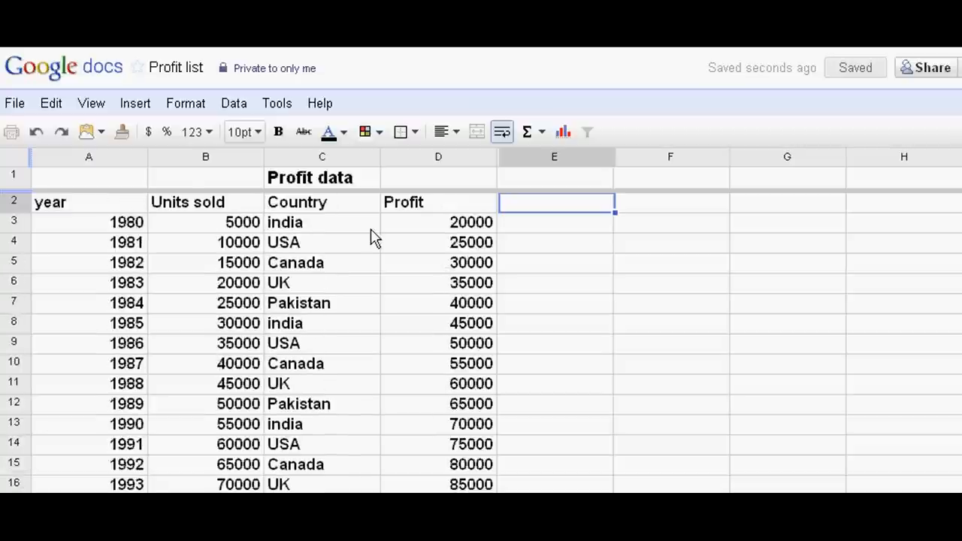
mouse_move(420, 242)
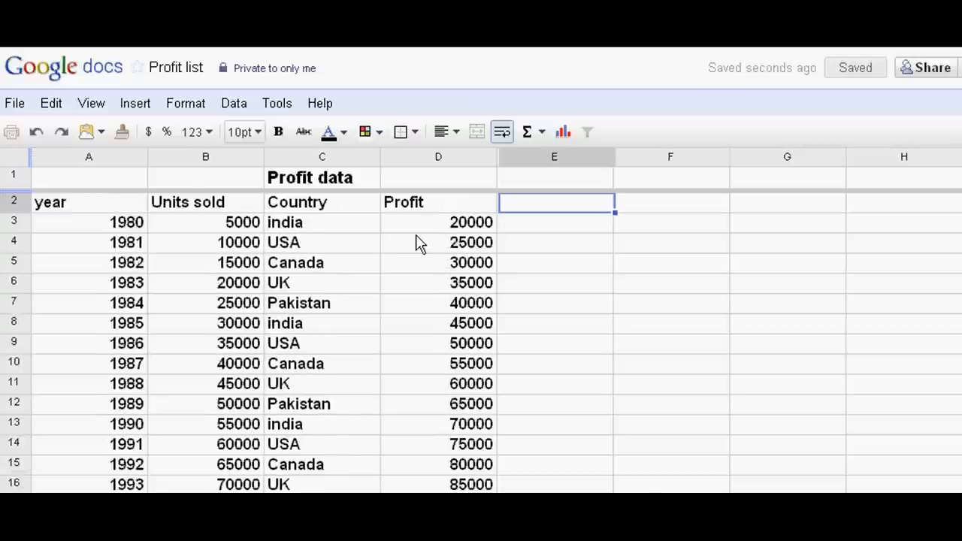
mouse_move(460, 293)
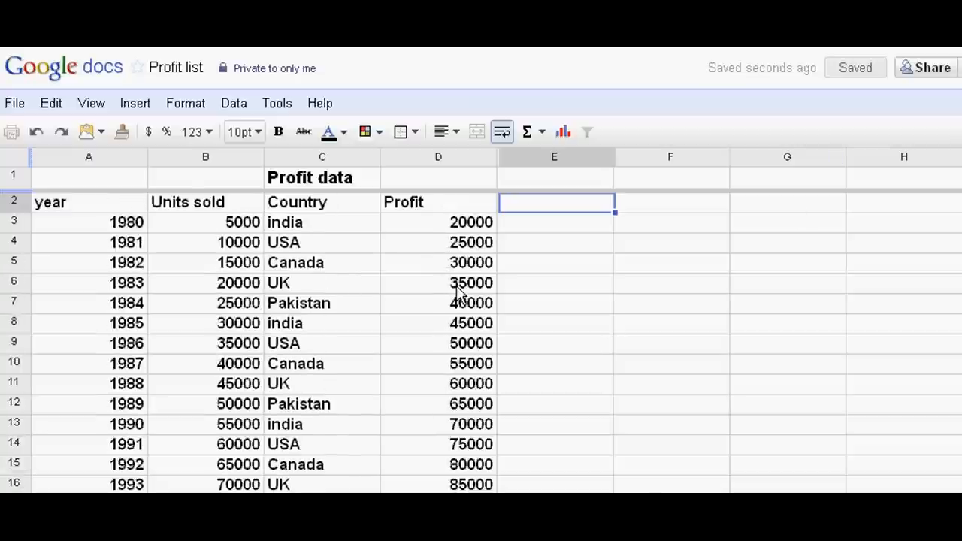
mouse_move(367, 274)
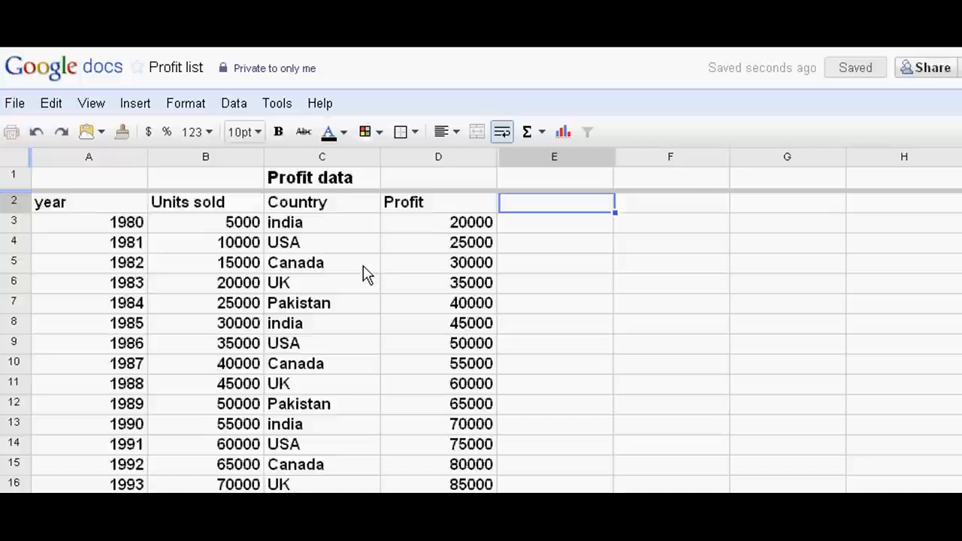
scroll("down", 3)
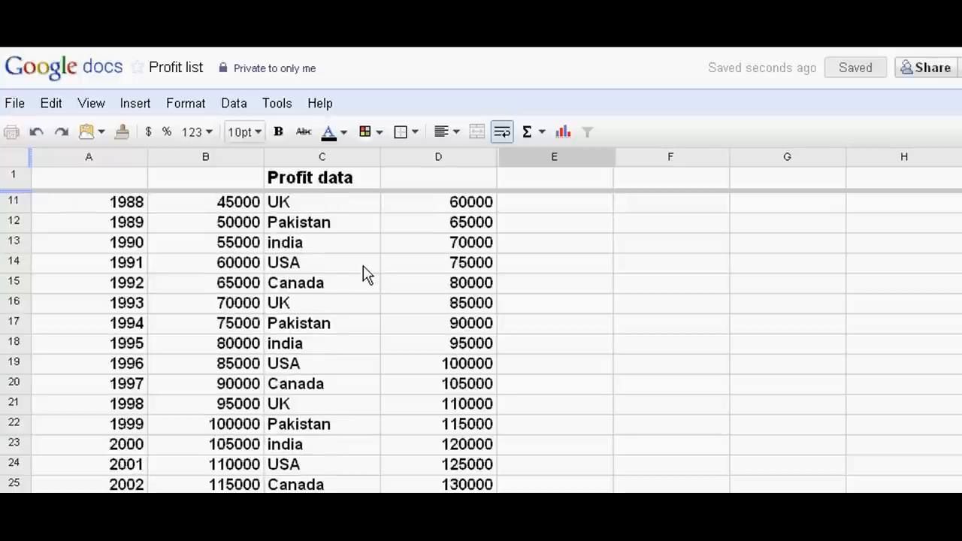
scroll("down", 3)
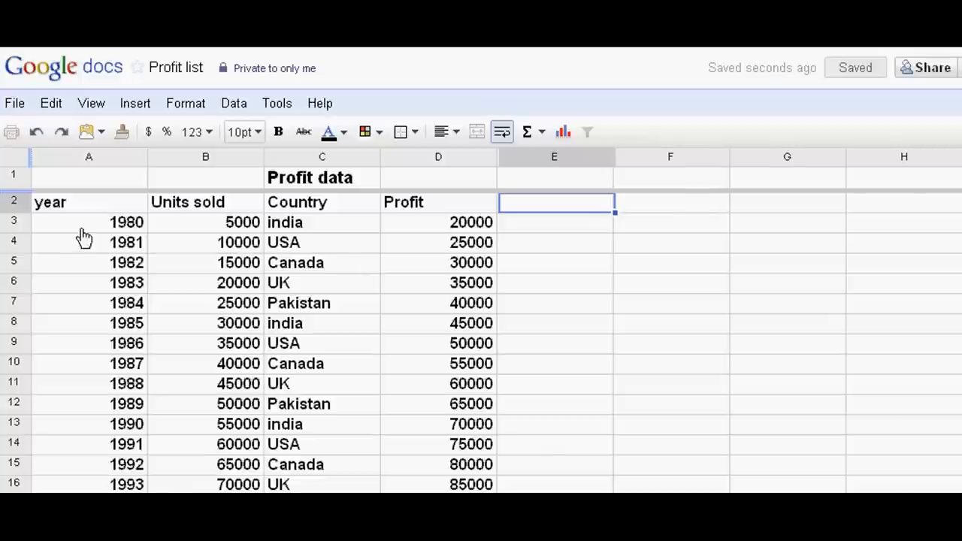
scroll("down", 3)
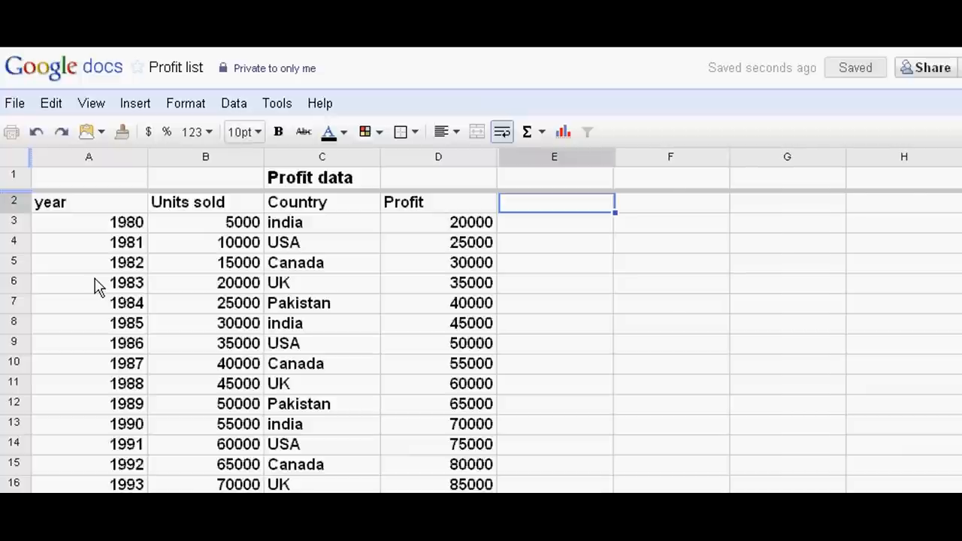
mouse_move(89, 209)
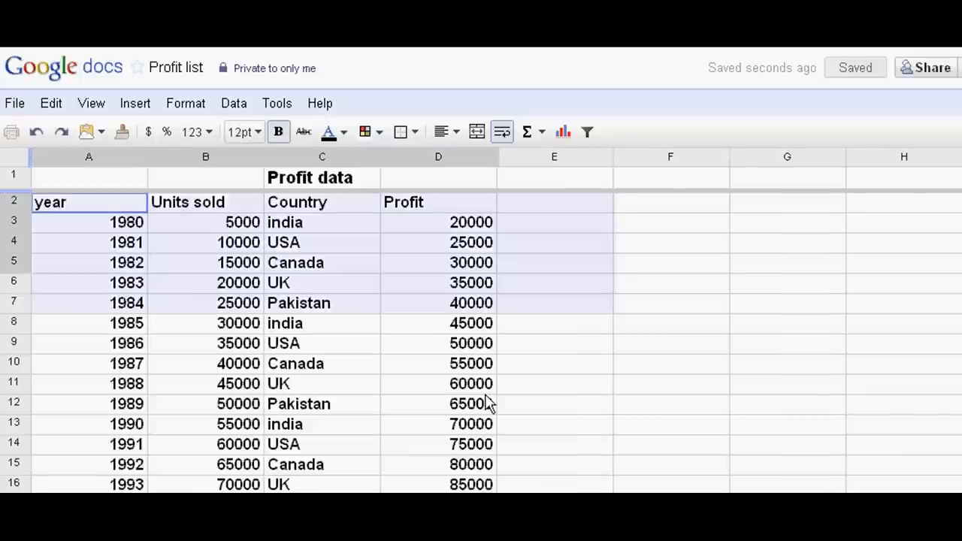
scroll("down", 3)
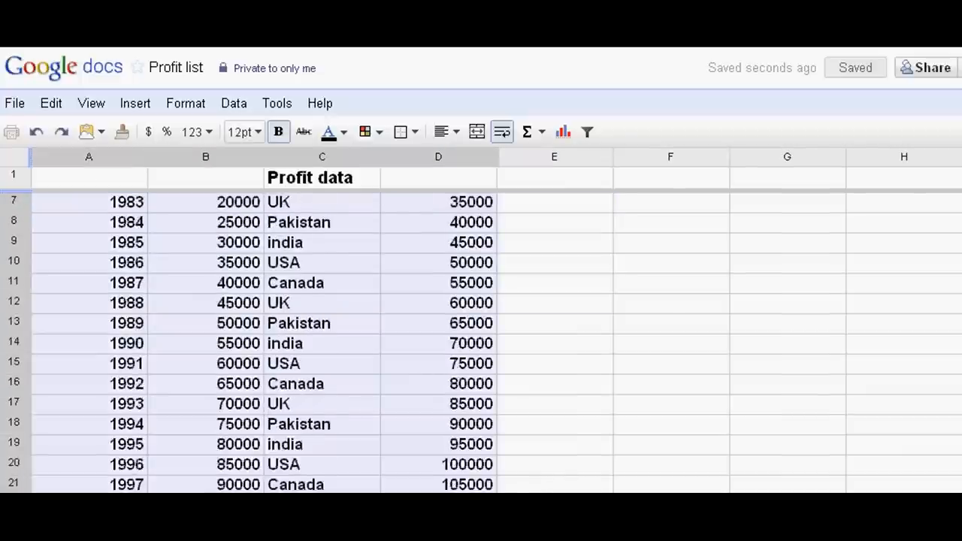
scroll("down", 3)
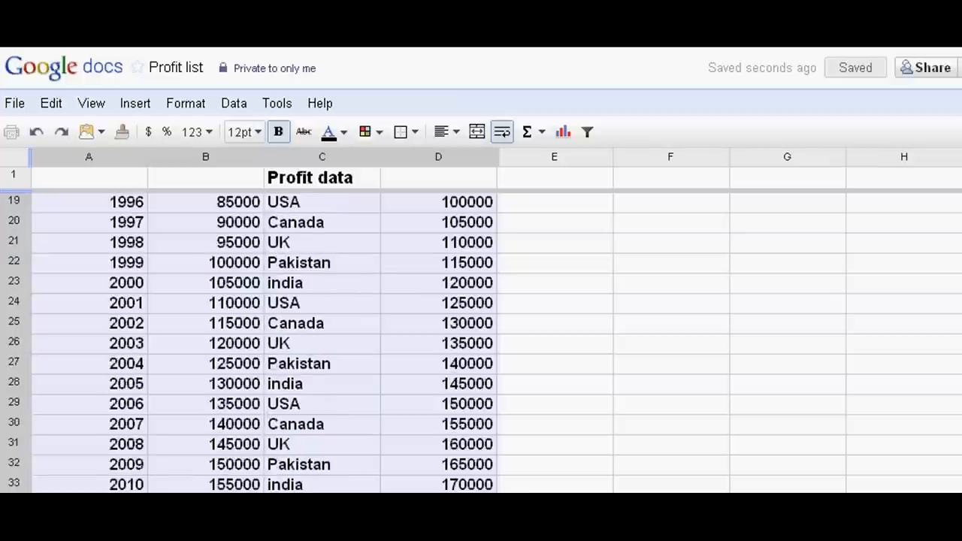
scroll("down", 3)
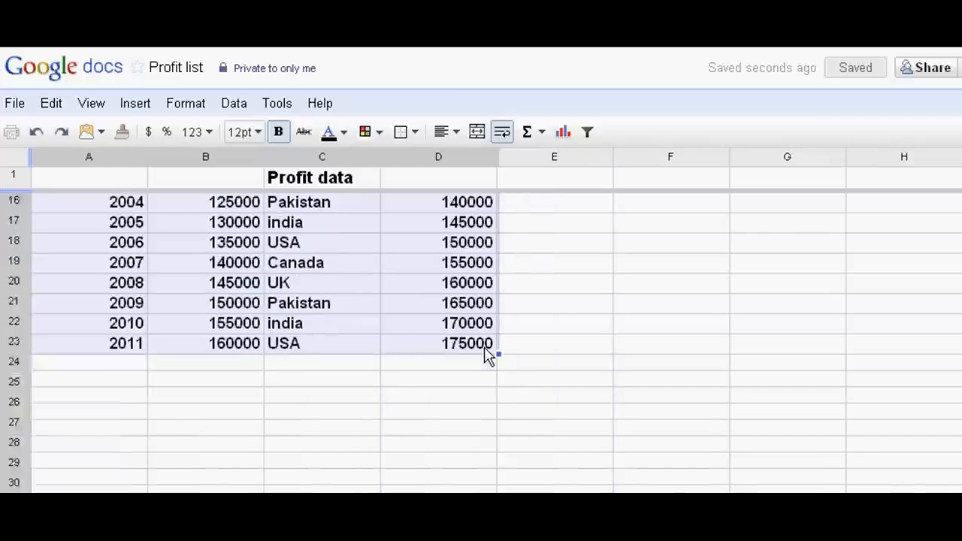
Create a pivot table report from Sheet1 range A2:D34 via the Data menu
left_click(234, 103)
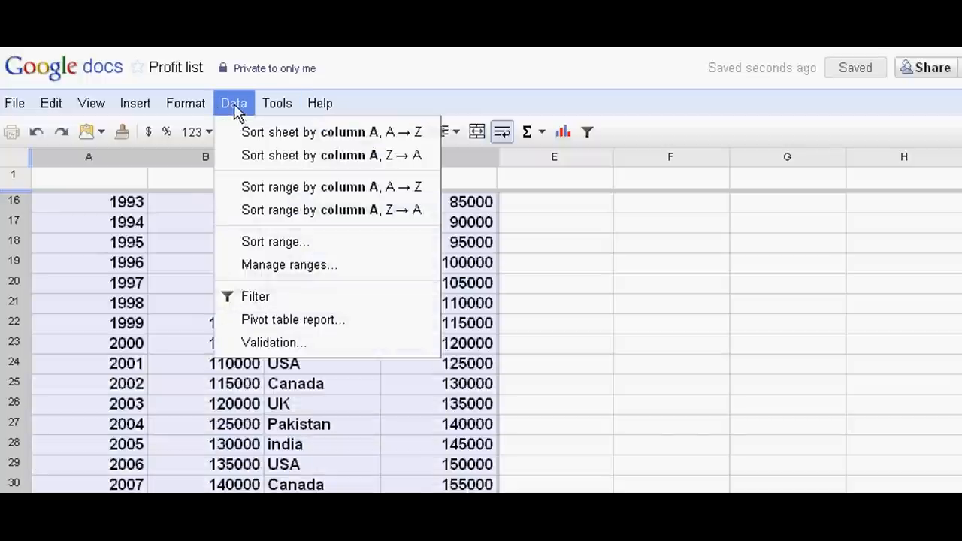
mouse_move(291, 318)
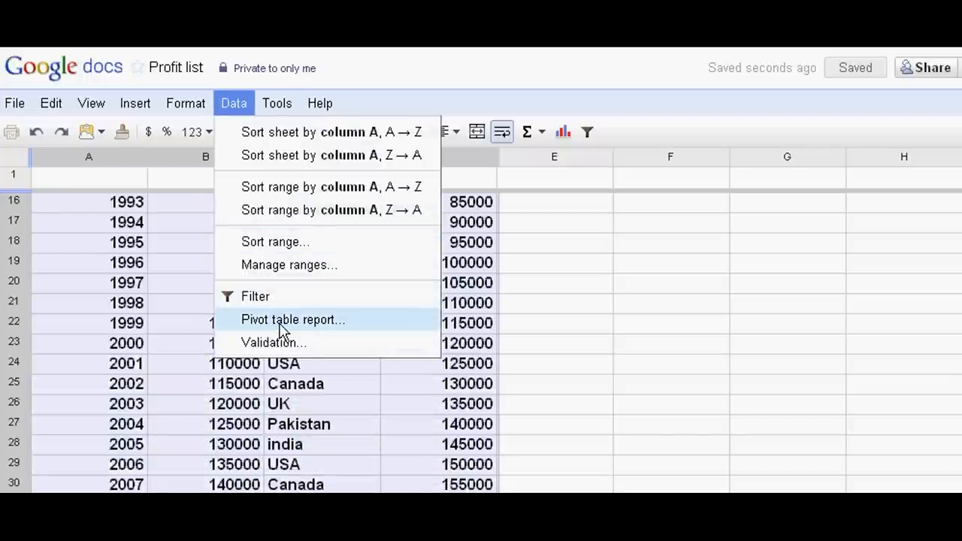
left_click(292, 319)
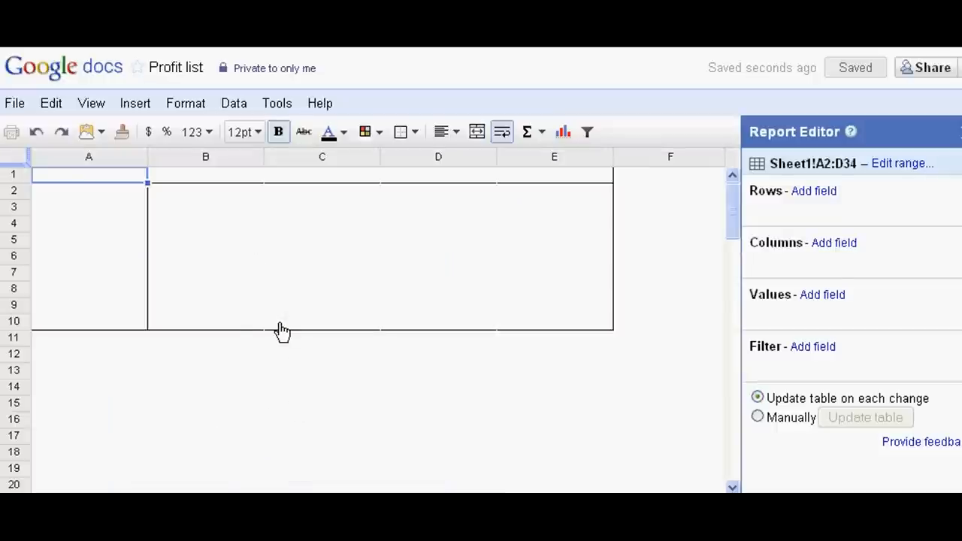
mouse_move(814, 189)
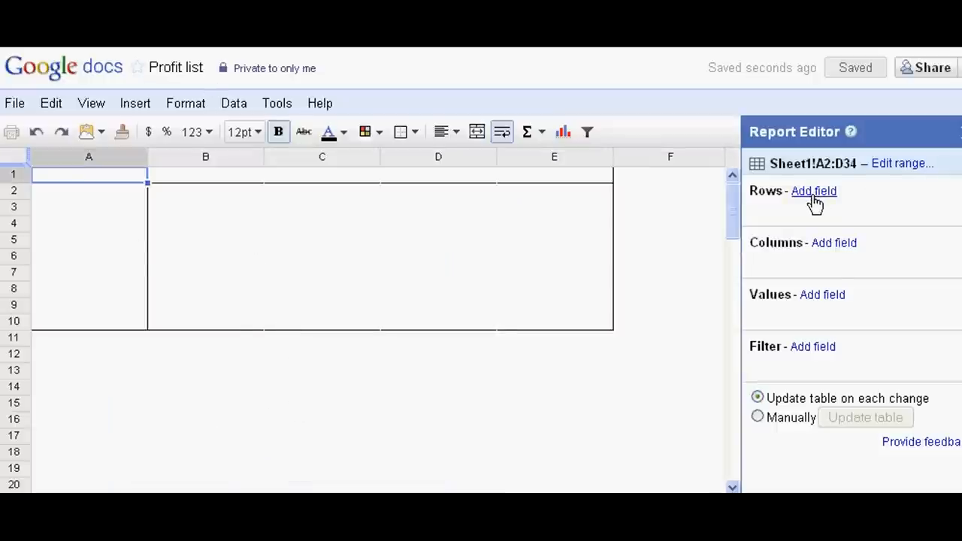
mouse_move(821, 202)
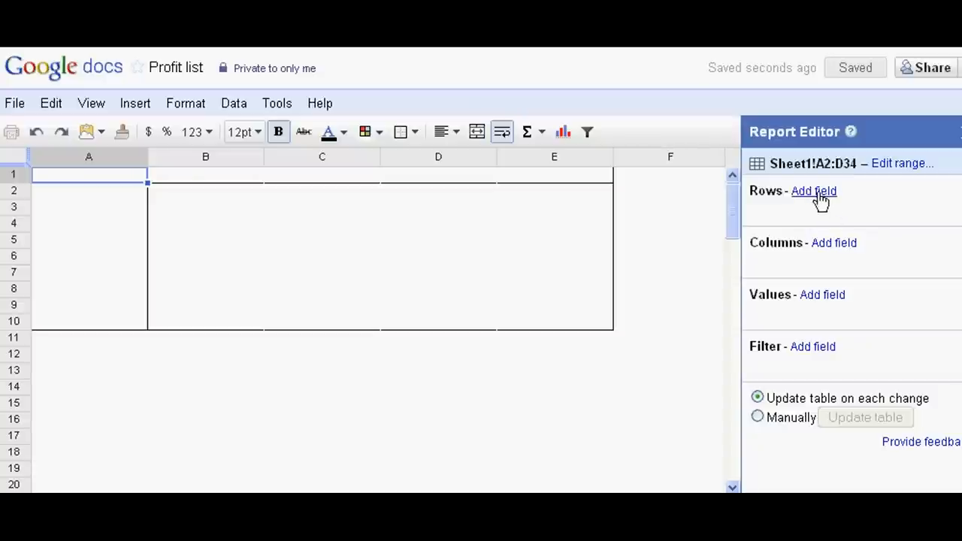
Group the pivot rows by Country, then year, then Profit in the Report Editor
left_click(814, 190)
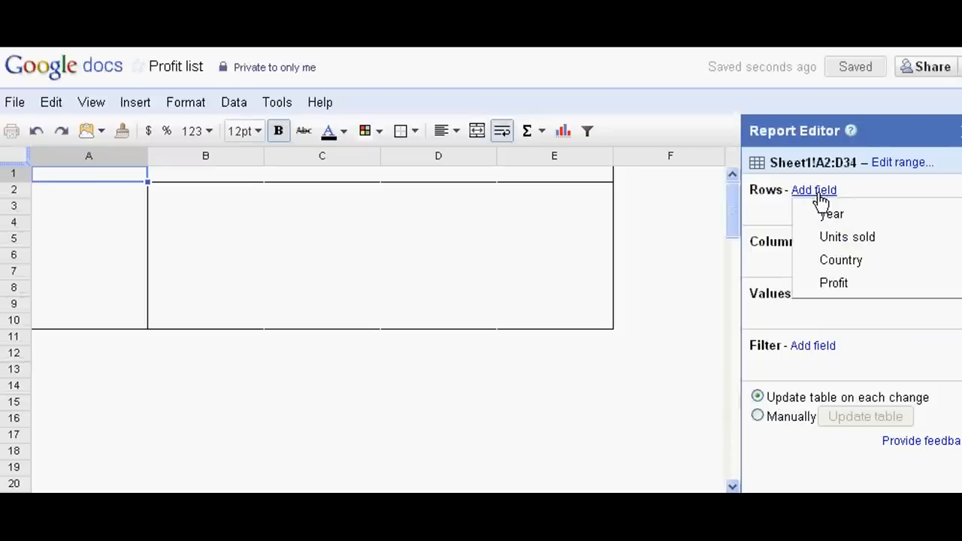
mouse_move(841, 259)
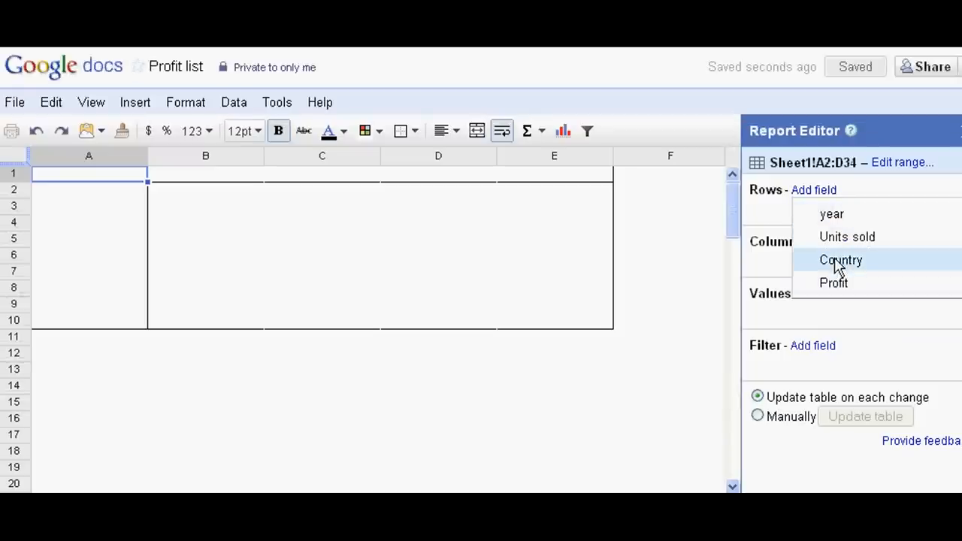
left_click(839, 258)
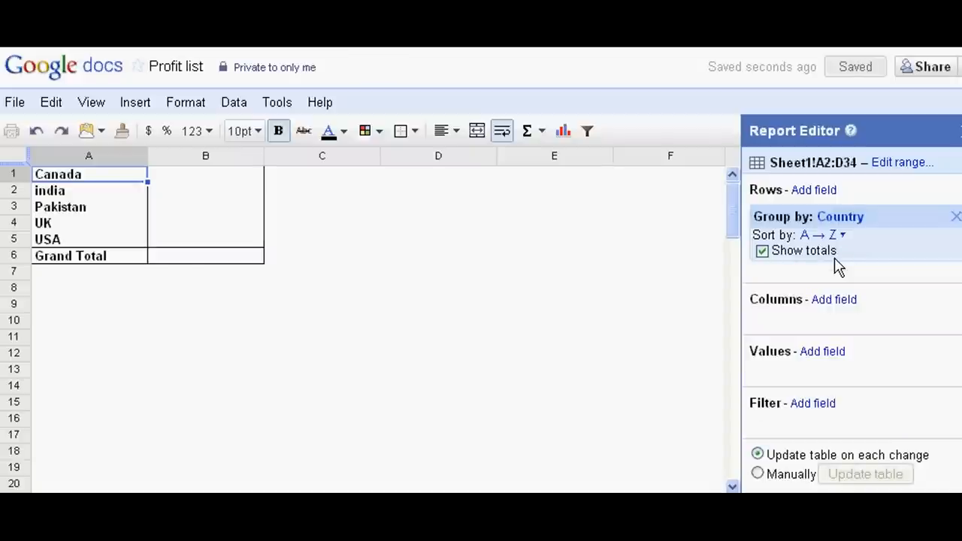
mouse_move(815, 189)
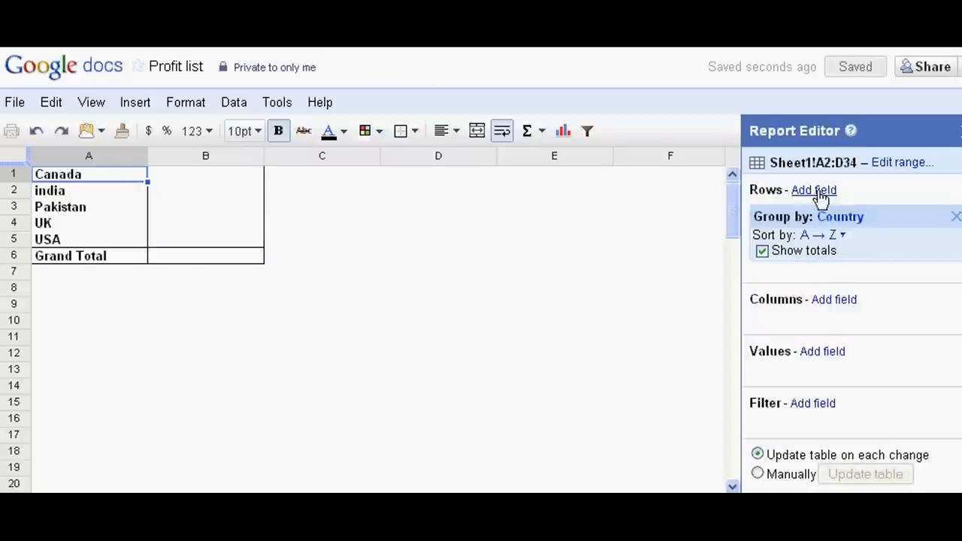
left_click(814, 189)
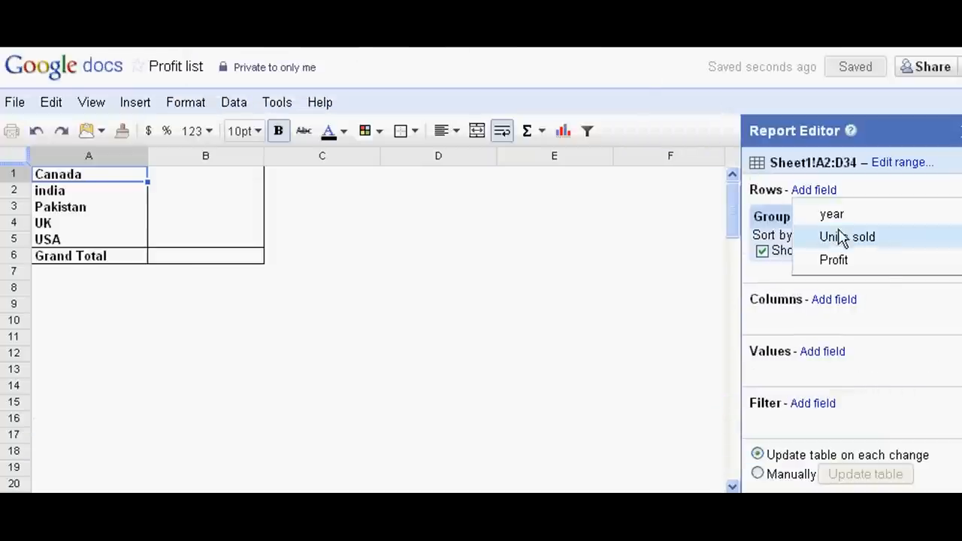
mouse_move(834, 217)
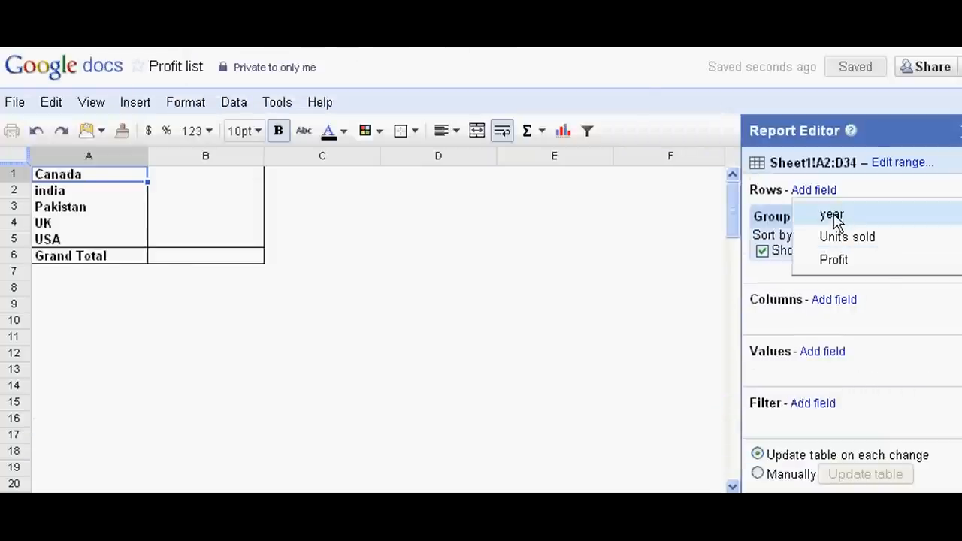
left_click(831, 216)
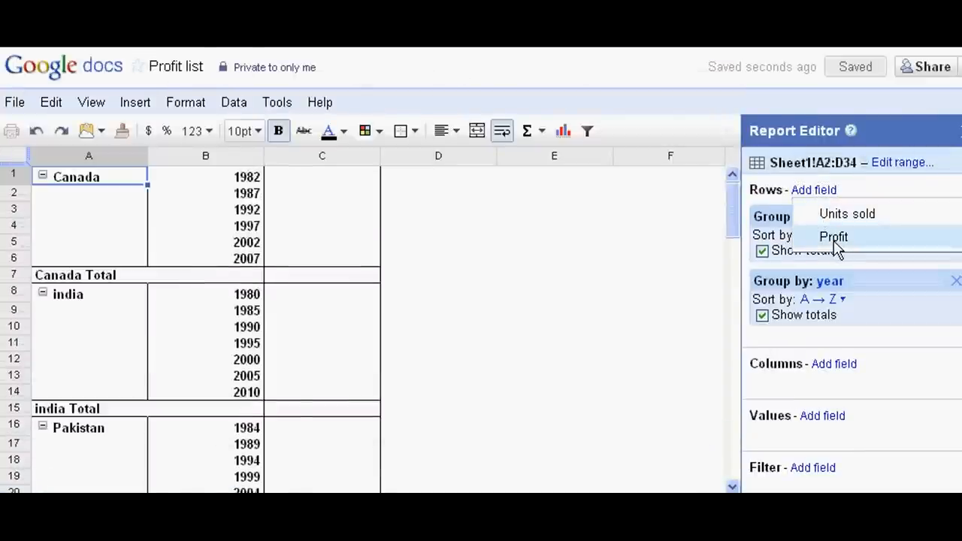
left_click(833, 236)
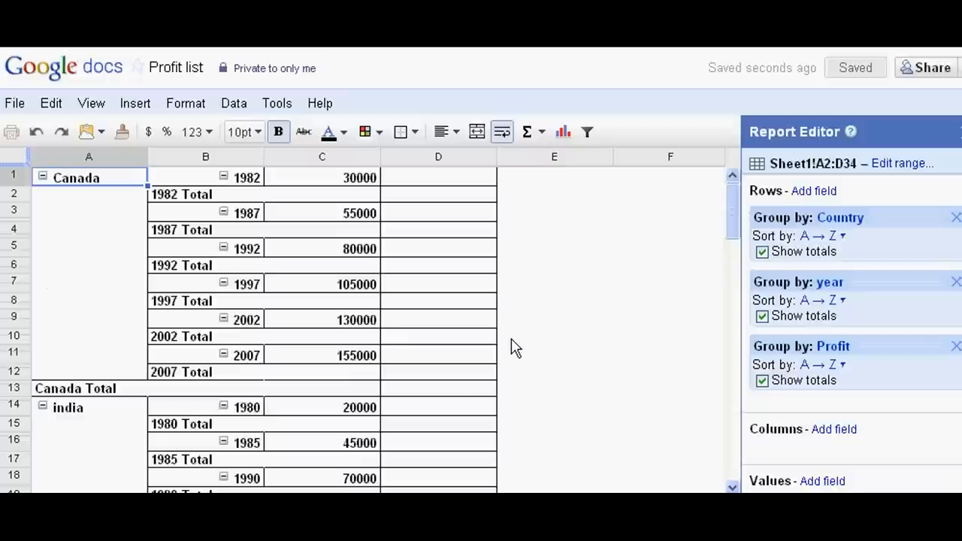
scroll("down", 3)
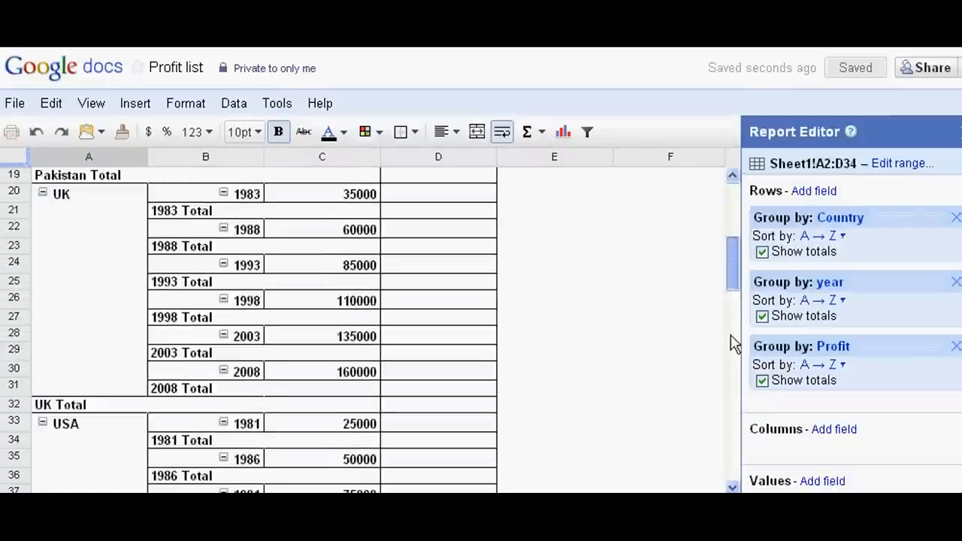
scroll("down", 3)
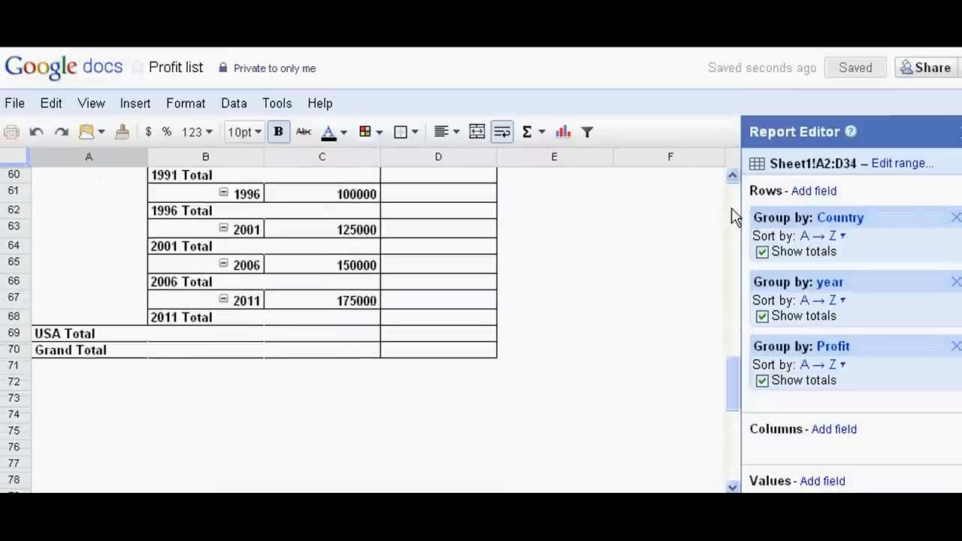
mouse_move(724, 243)
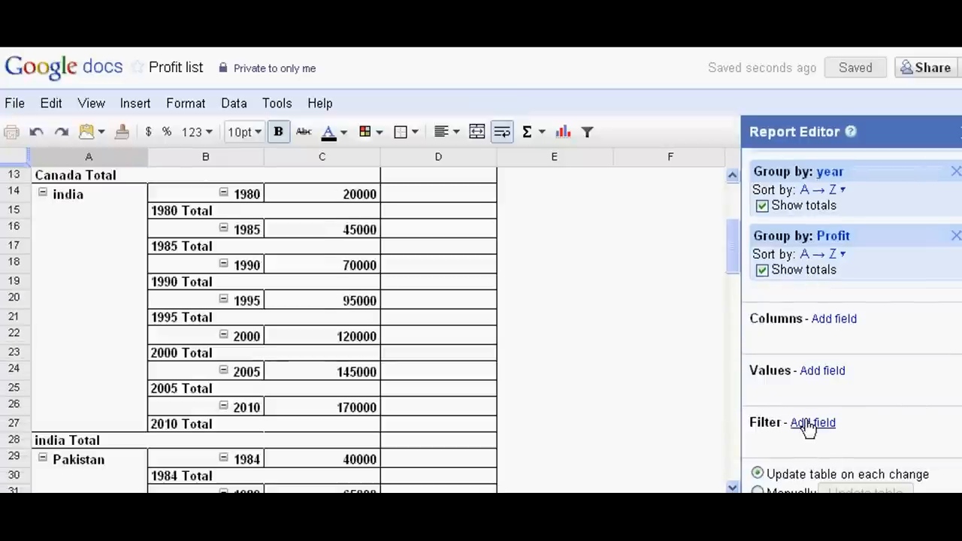
Add a Country filter keeping only USA, showing its 1981–2011 profits from 25000 to 175000
left_click(812, 421)
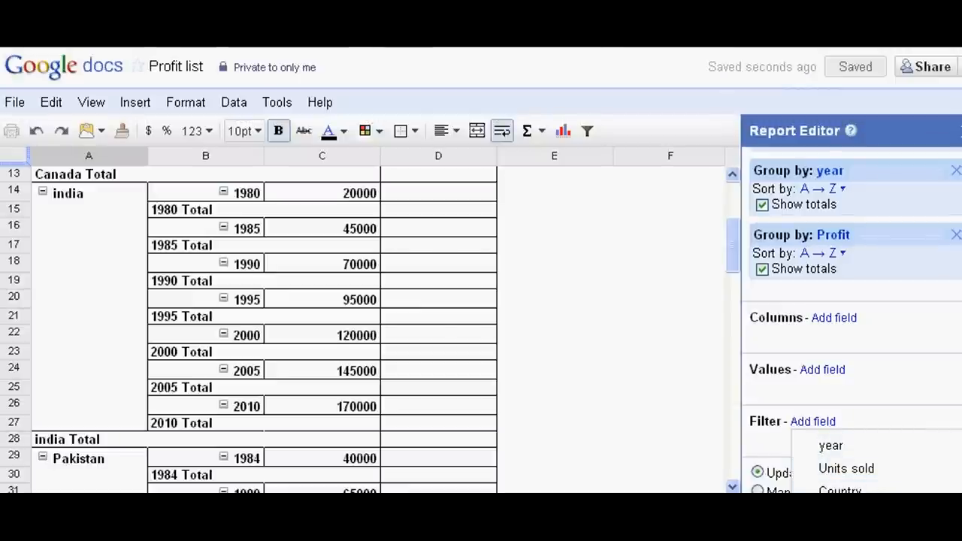
mouse_move(830, 445)
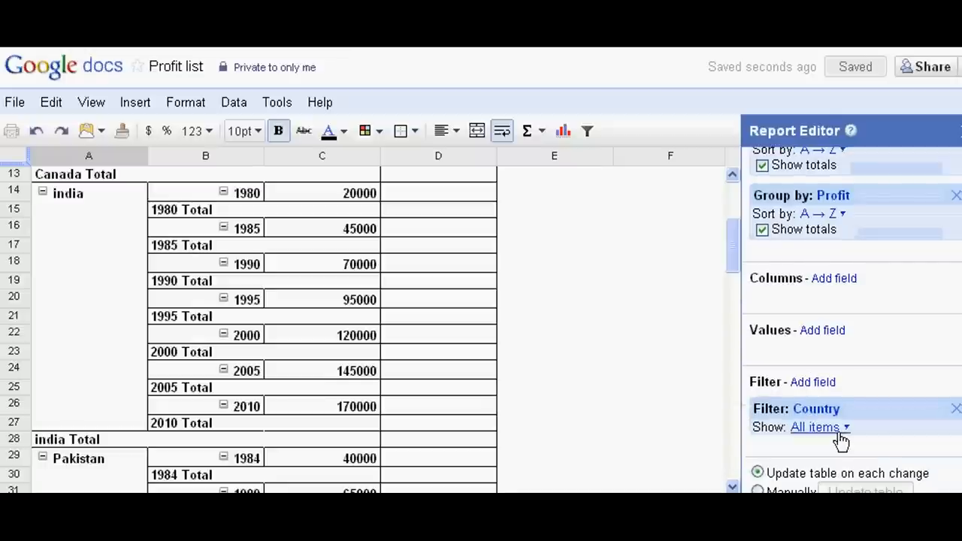
left_click(820, 427)
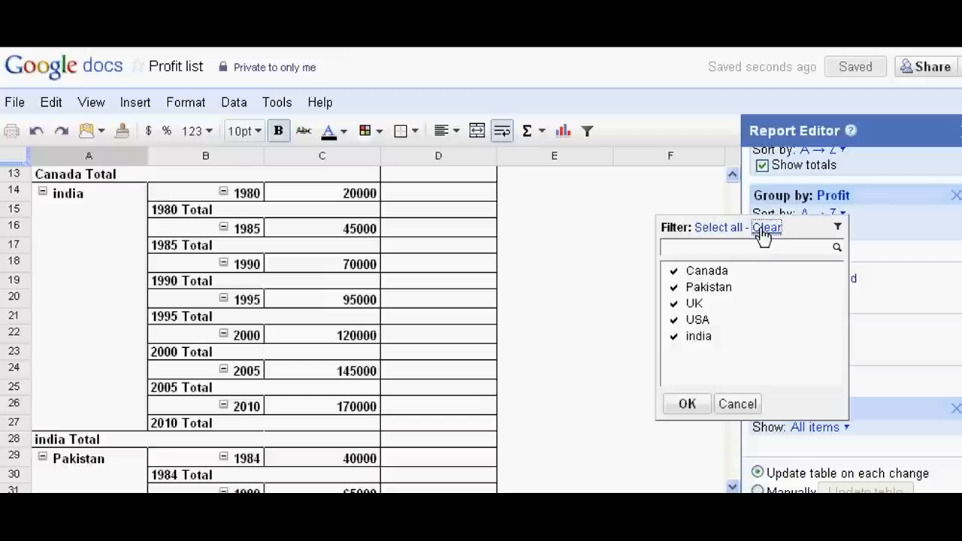
left_click(766, 227)
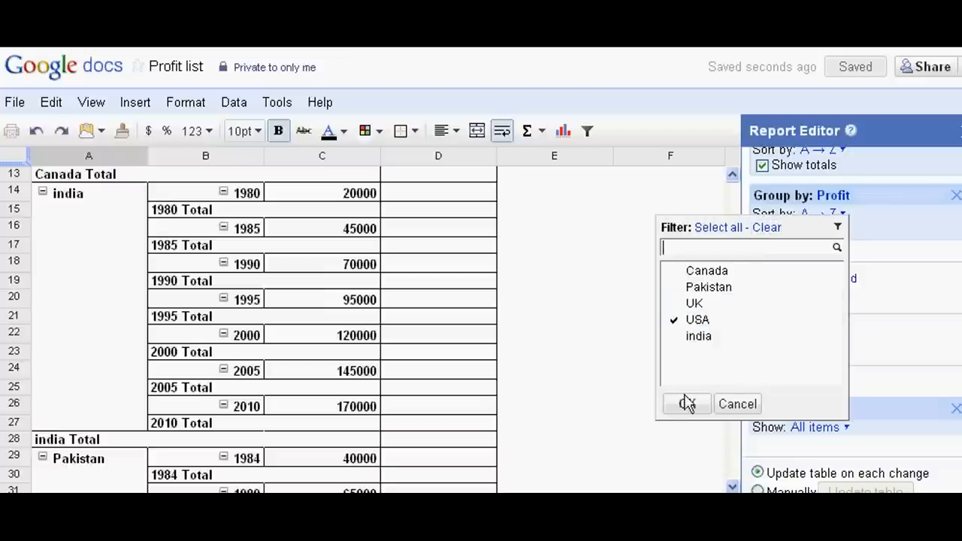
left_click(686, 403)
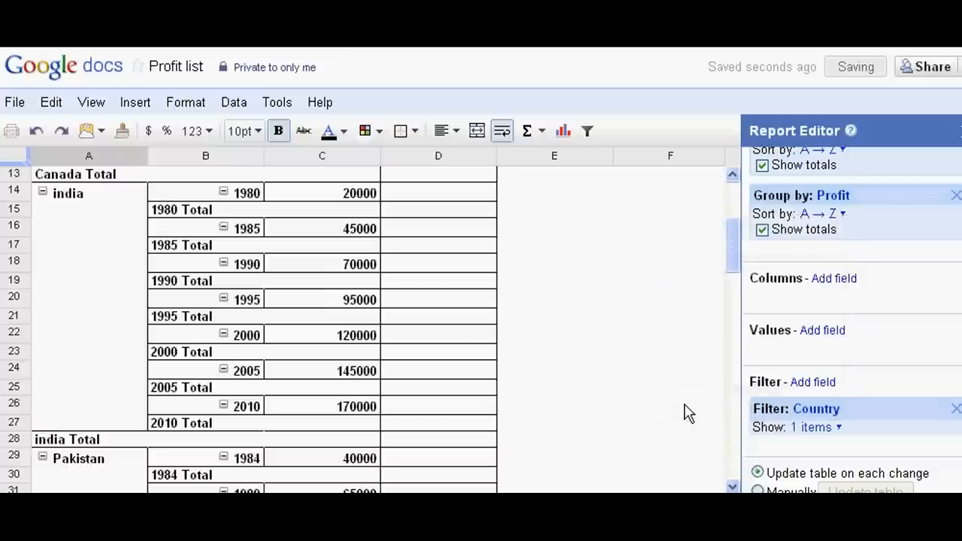
scroll("down", 3)
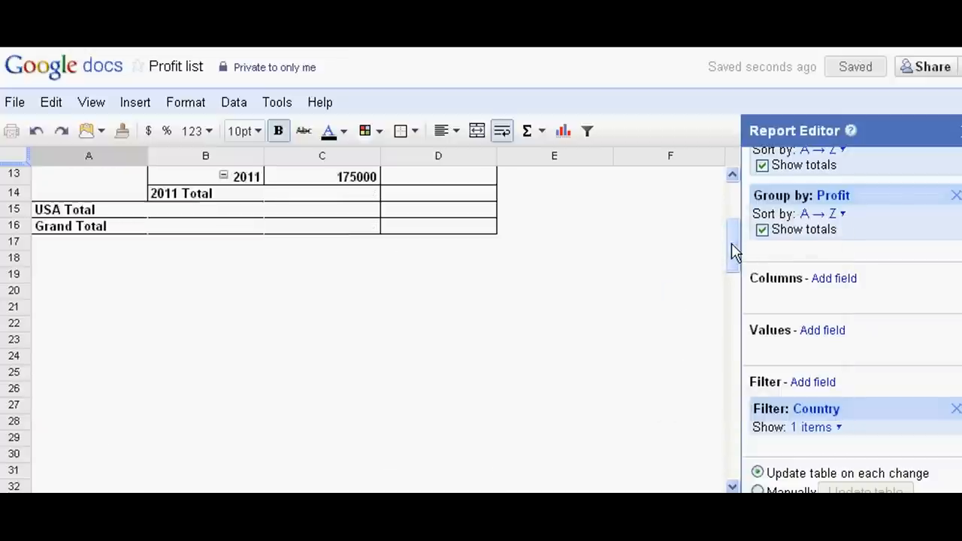
scroll("up", 3)
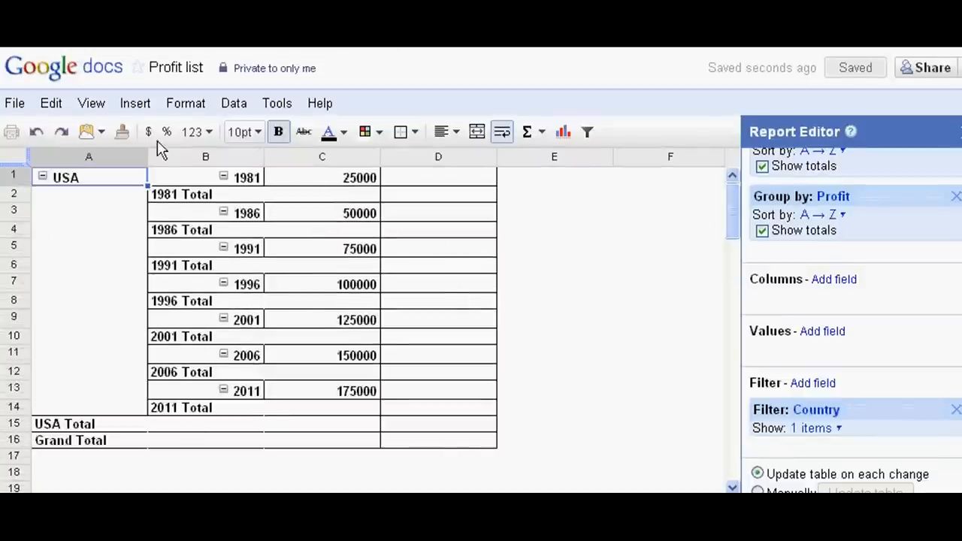
mouse_move(821, 331)
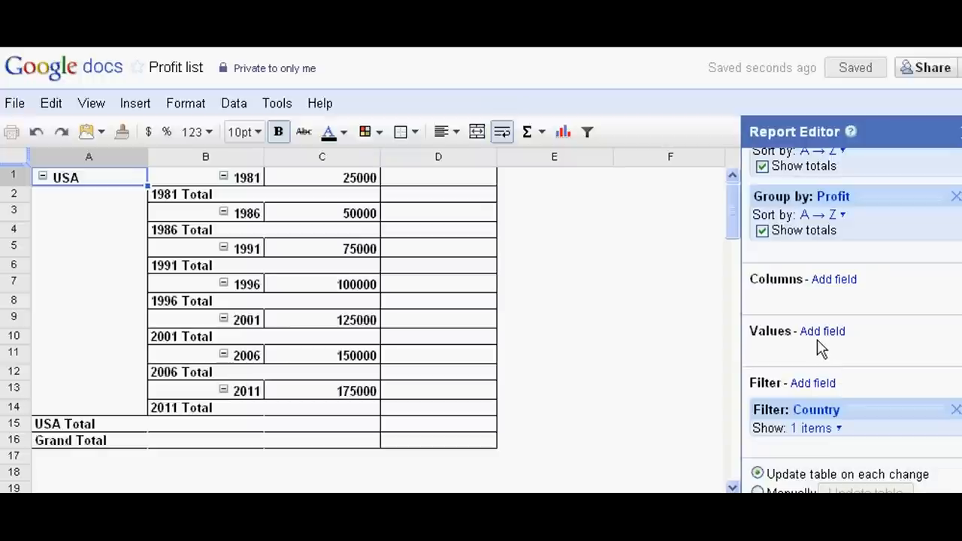
Summarize Profit by SUM as the values field, totalling 700000 for USA
left_click(822, 331)
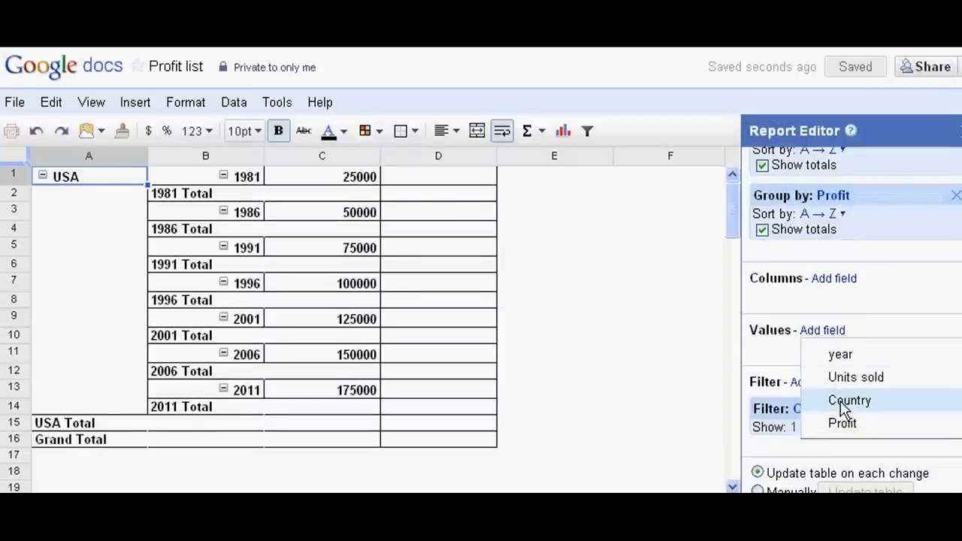
mouse_move(842, 424)
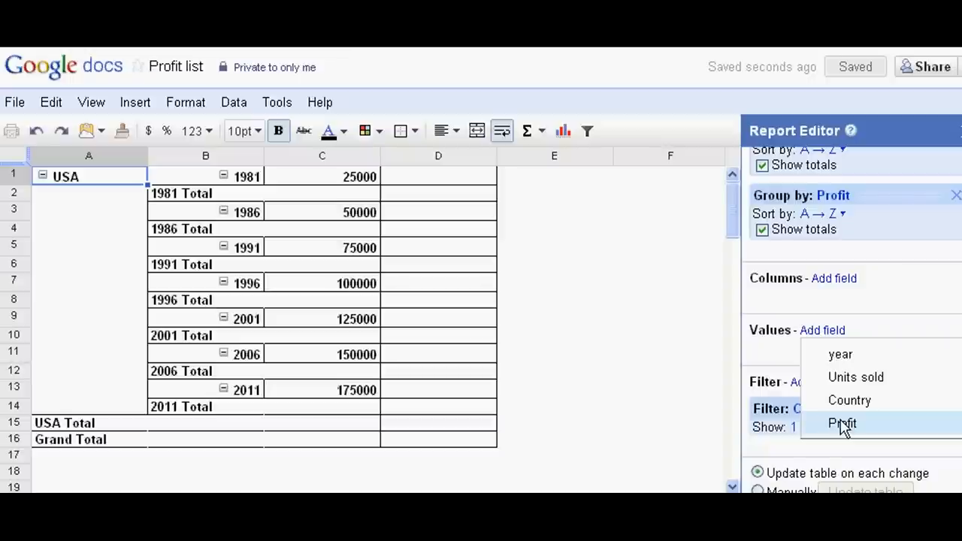
left_click(842, 424)
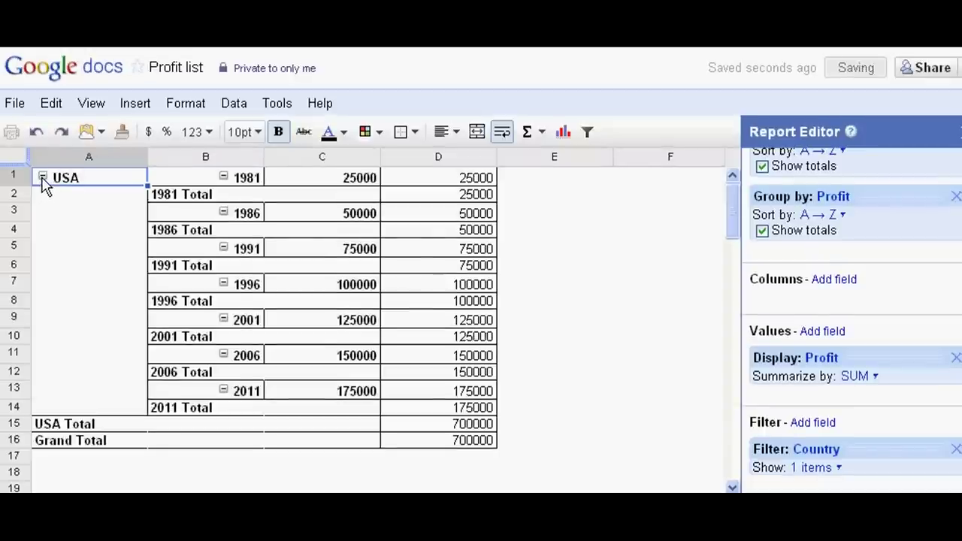
left_click(42, 178)
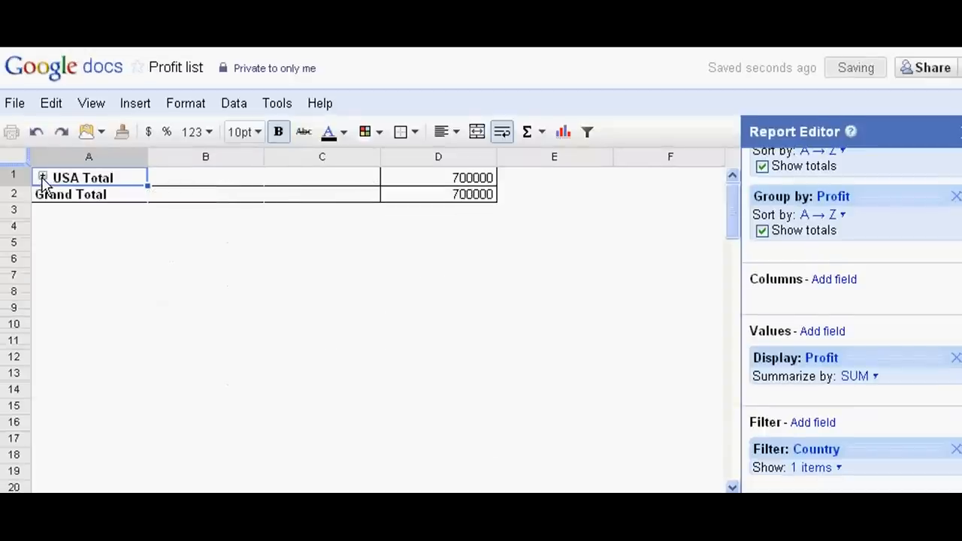
mouse_move(313, 162)
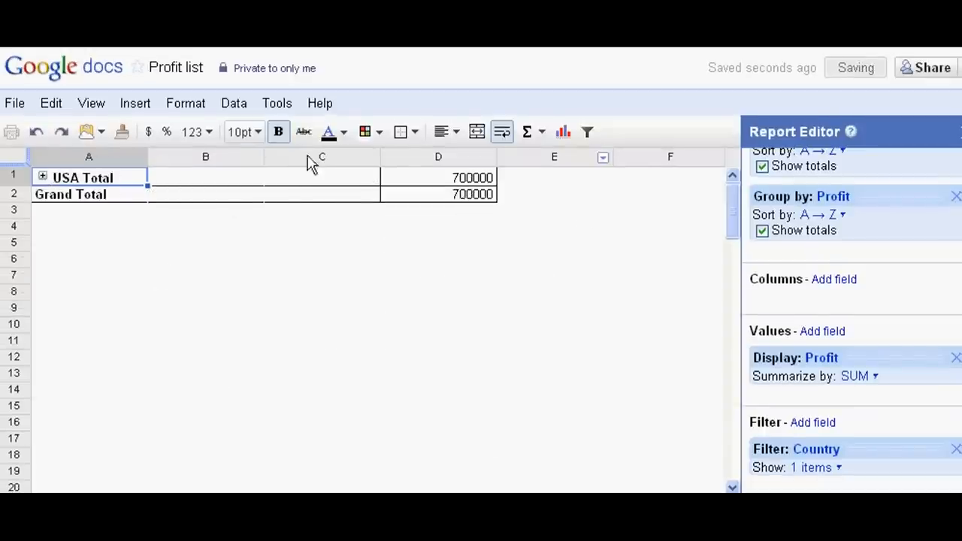
mouse_move(519, 240)
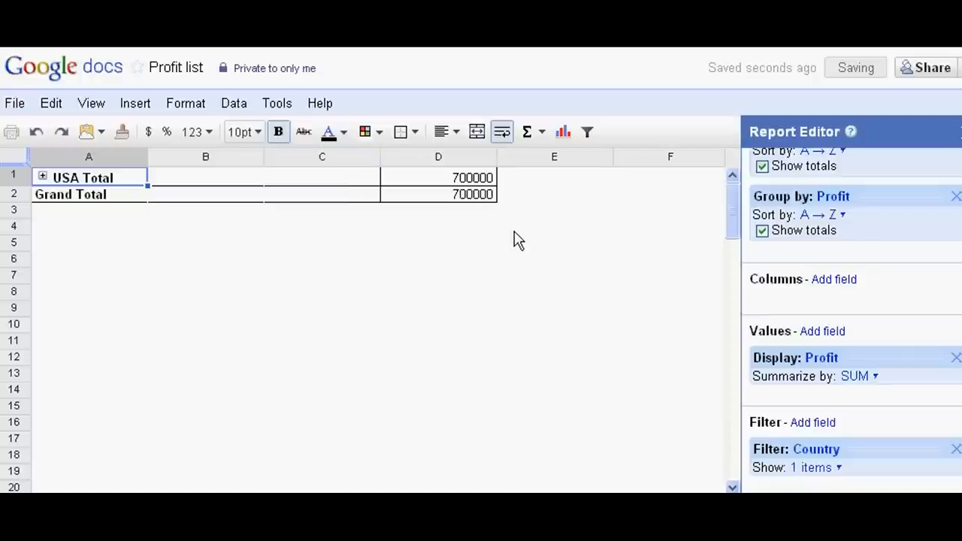
left_click(42, 178)
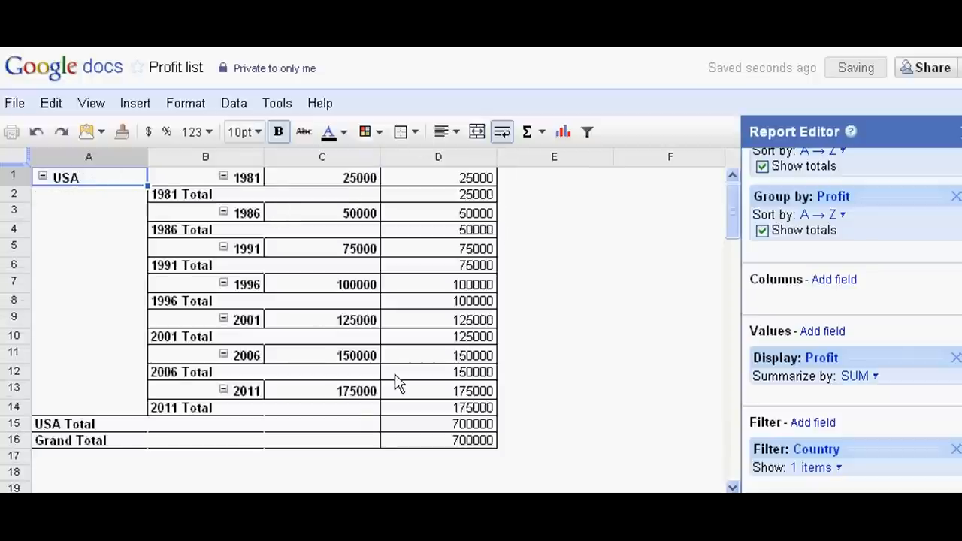
left_click(42, 178)
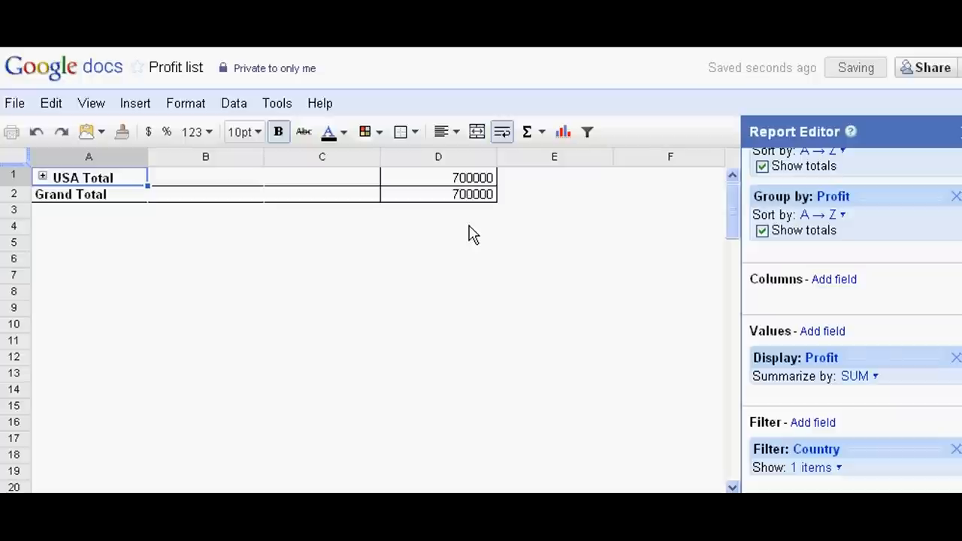
left_click(44, 177)
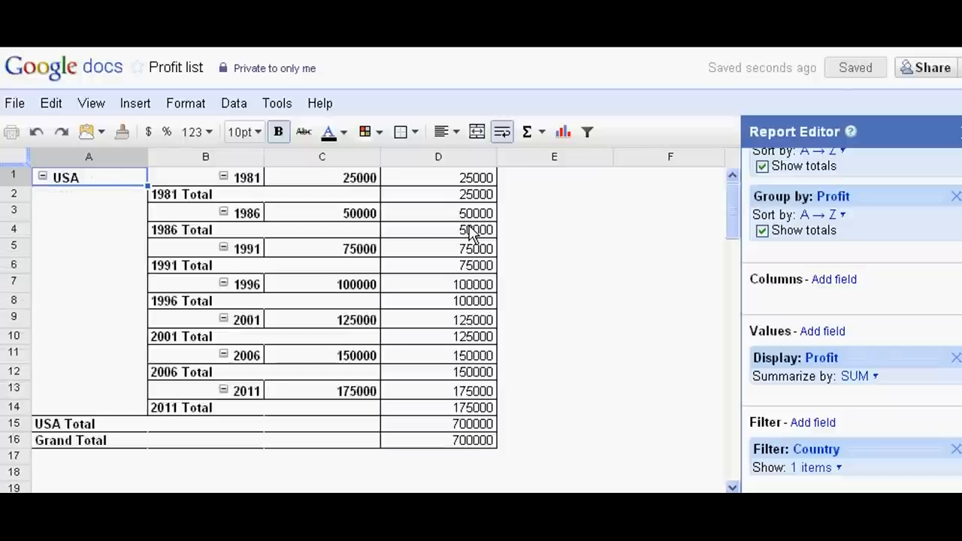
mouse_move(208, 204)
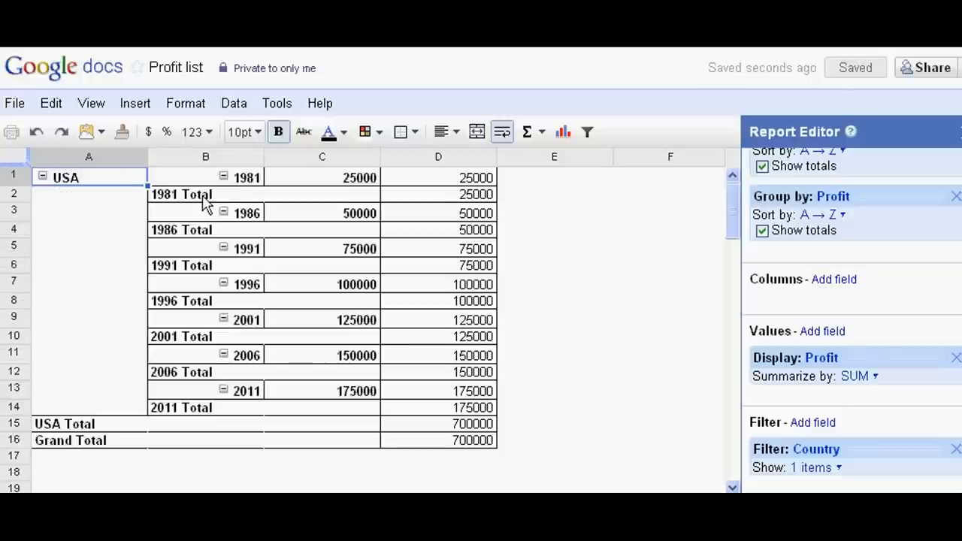
mouse_move(391, 194)
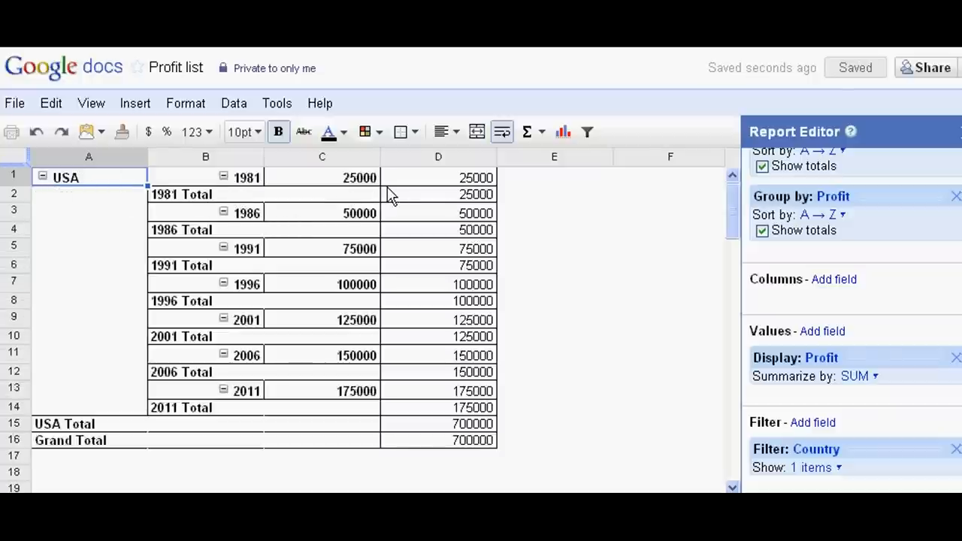
mouse_move(354, 188)
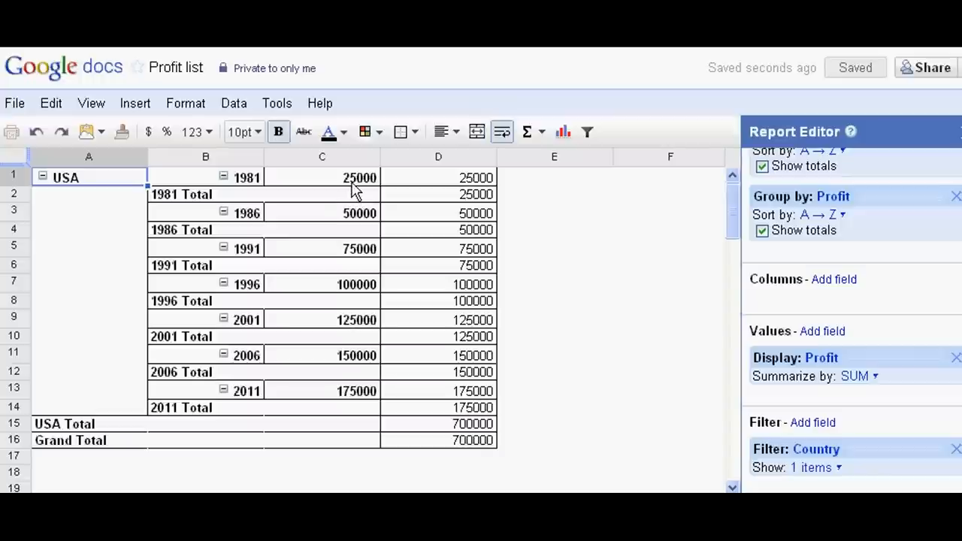
mouse_move(340, 248)
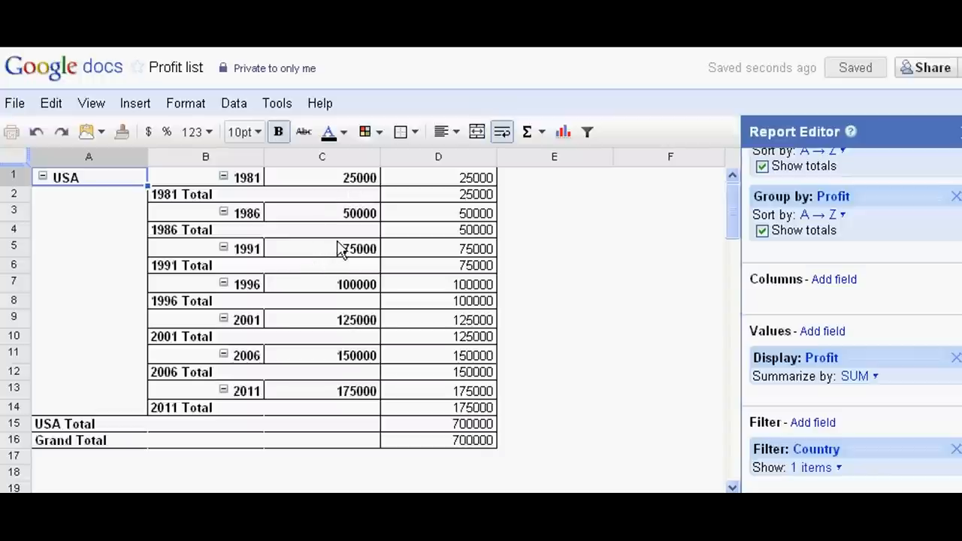
mouse_move(334, 261)
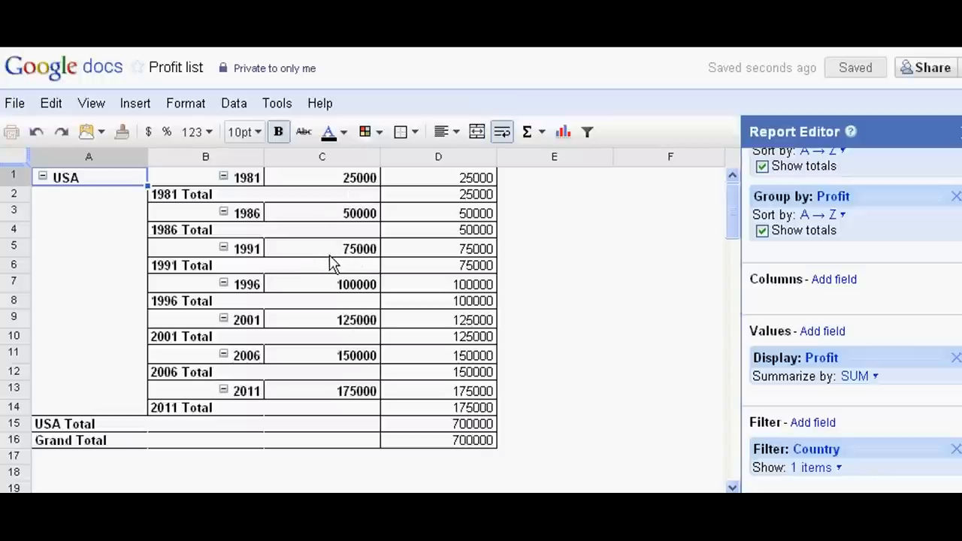
mouse_move(159, 345)
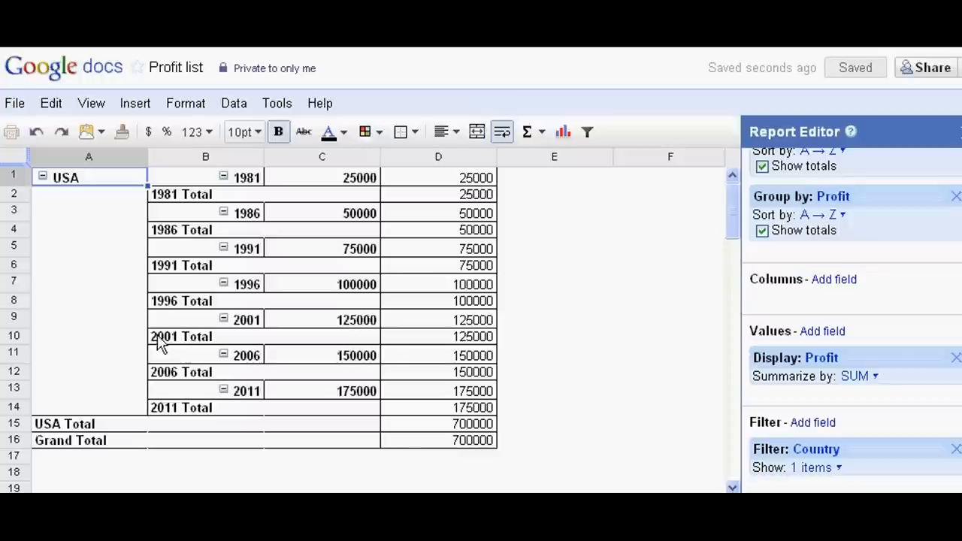
mouse_move(343, 346)
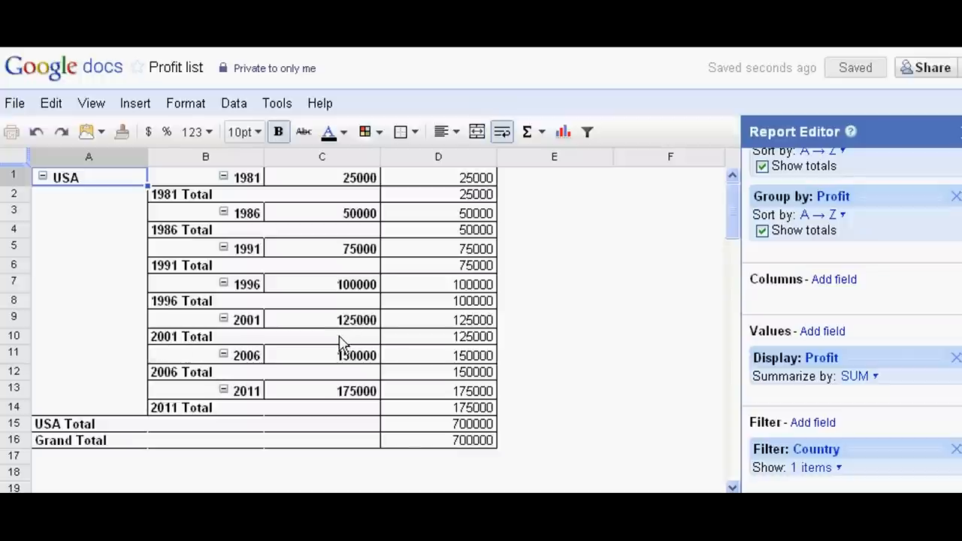
mouse_move(352, 340)
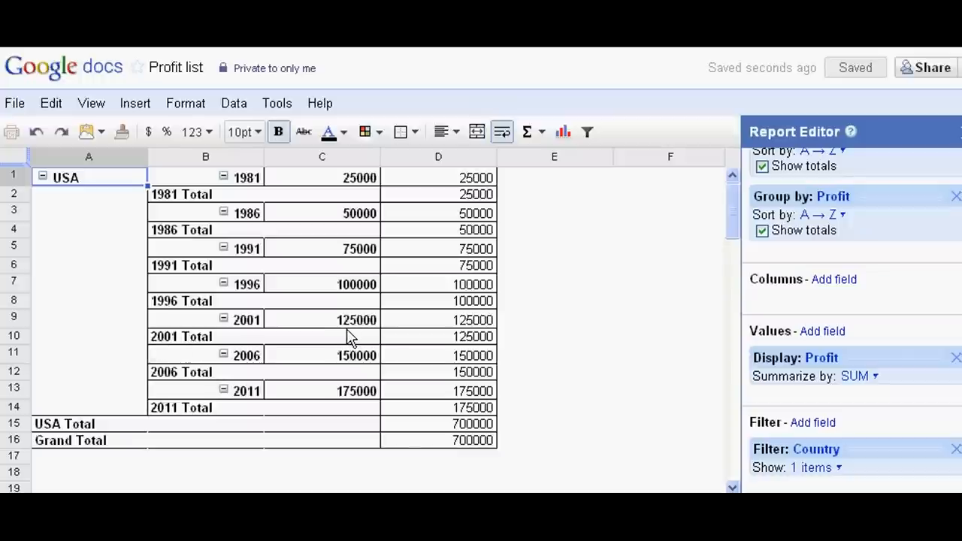
mouse_move(328, 394)
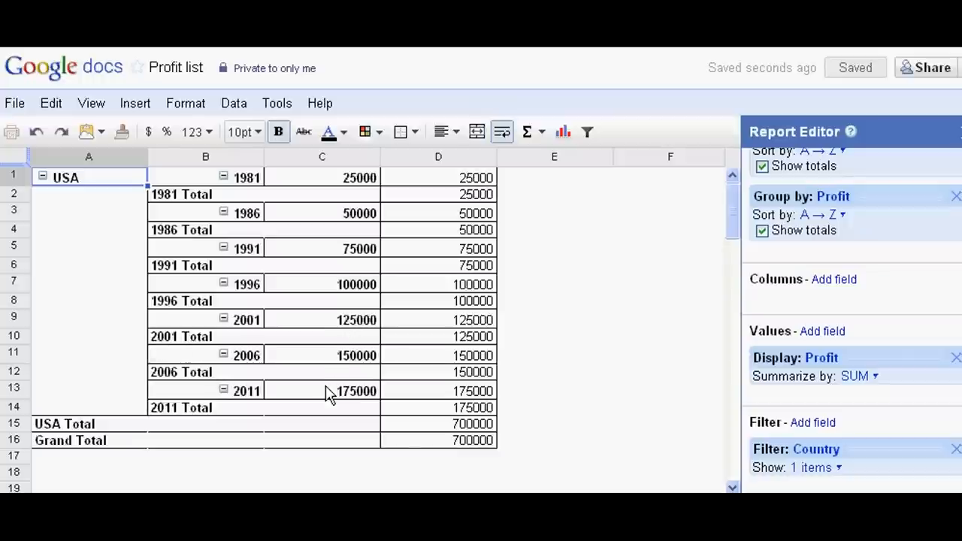
mouse_move(307, 394)
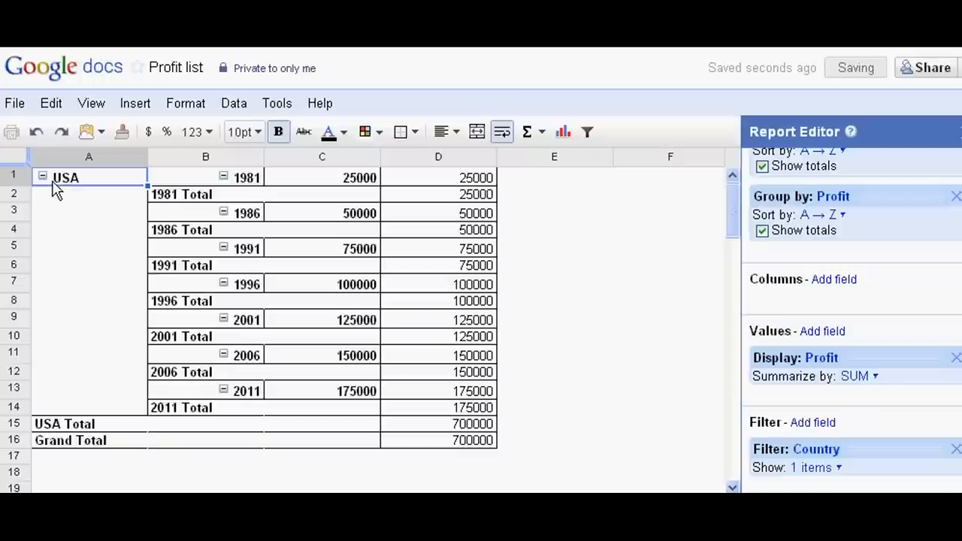
mouse_move(452, 442)
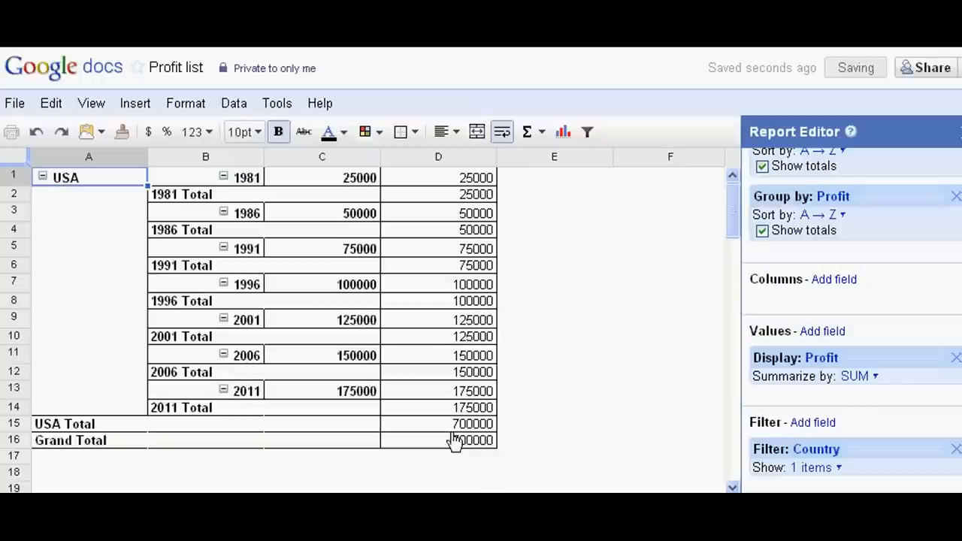
Collapse and re-expand the USA group, then add year as a second filter showing all items
left_click(42, 178)
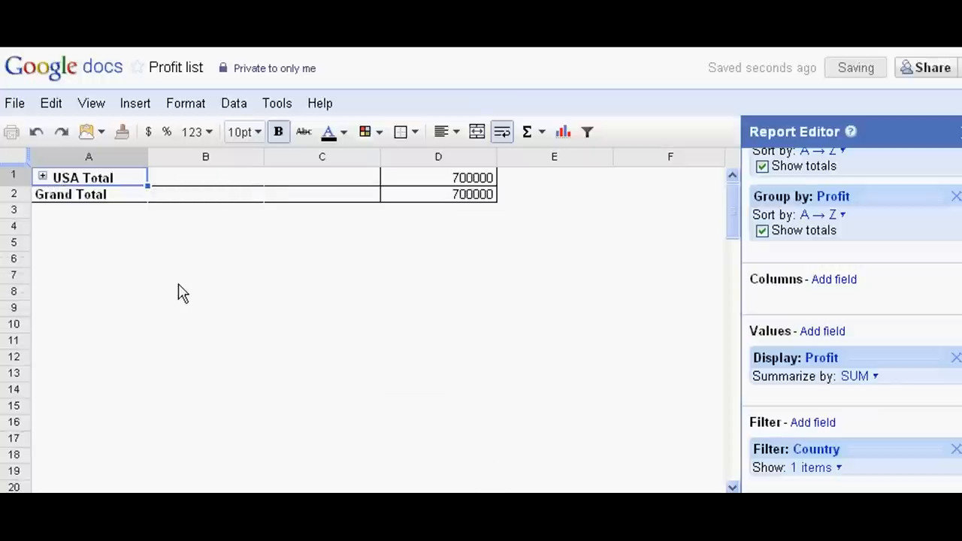
left_click(42, 177)
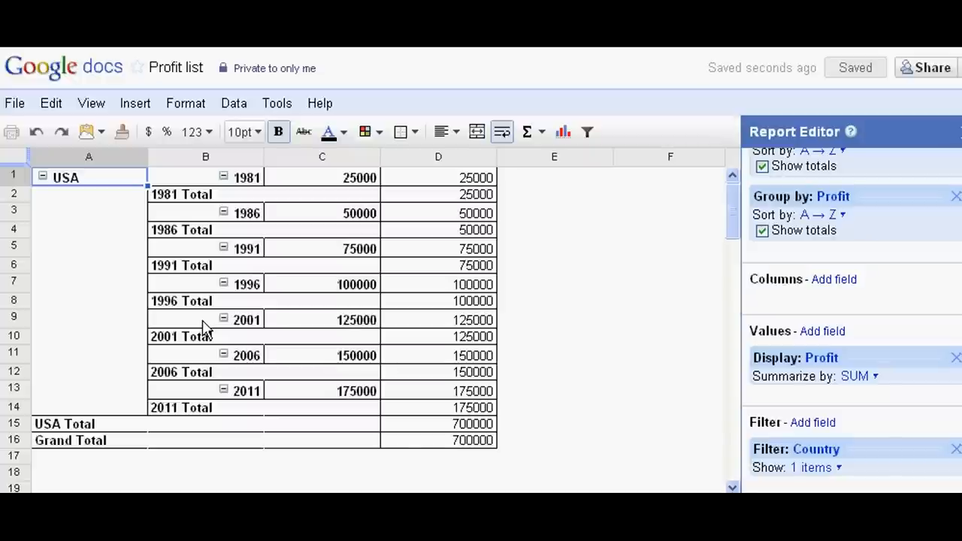
mouse_move(87, 239)
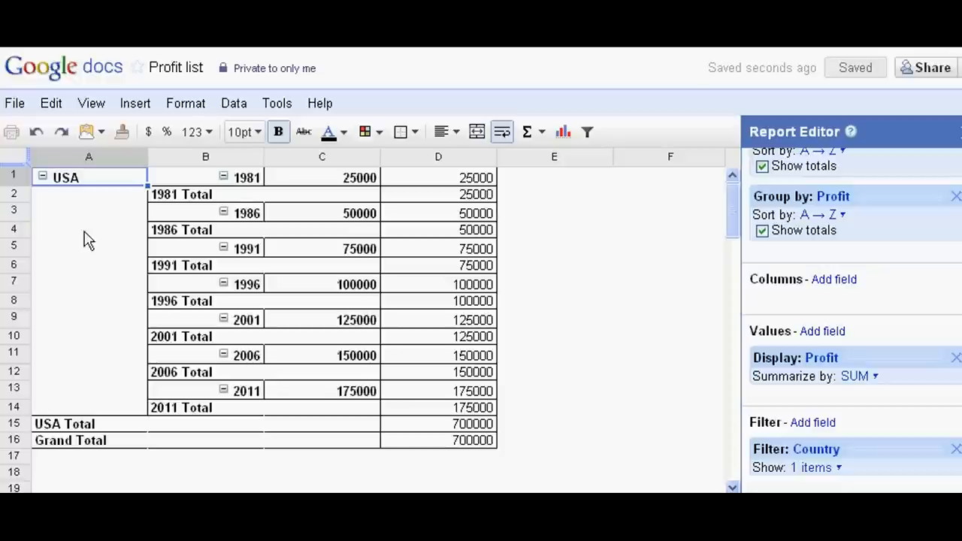
scroll("down", 3)
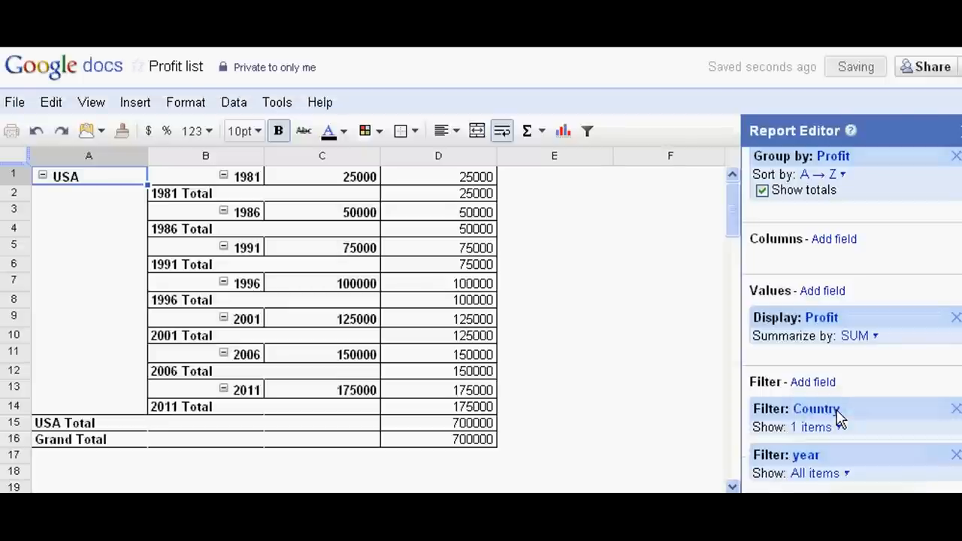
Clear the year filter and keep only 2001 through 2008, leaving USA rows totalling 275000
left_click(830, 474)
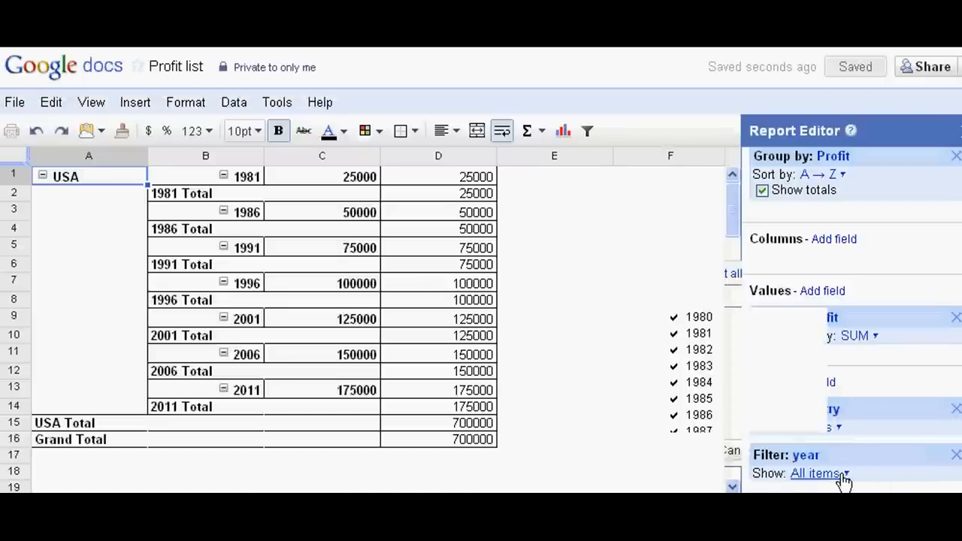
left_click(828, 473)
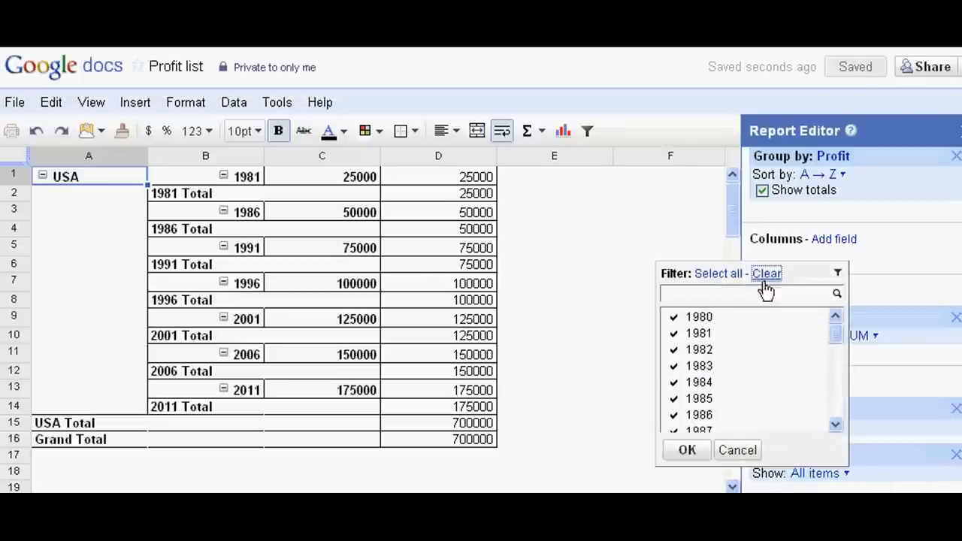
left_click(767, 273)
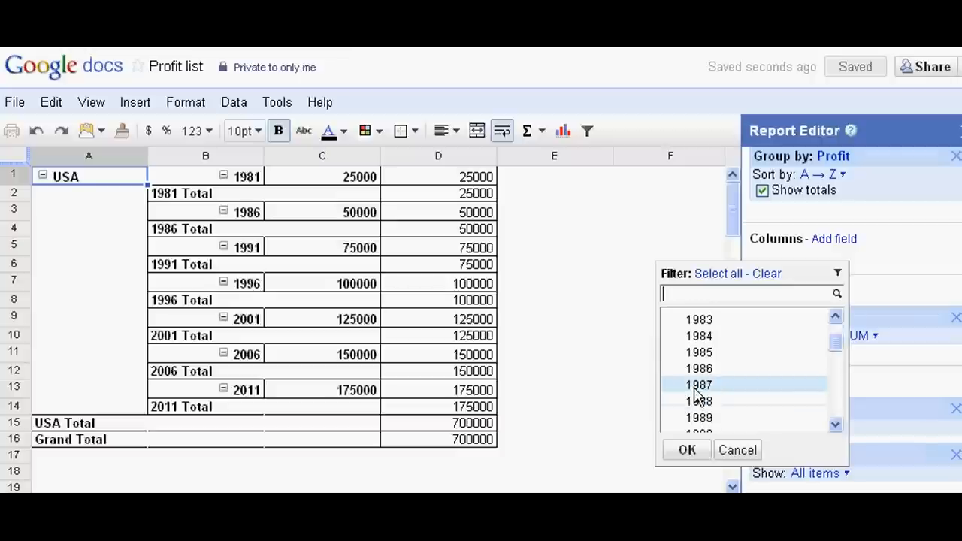
scroll("down", 3)
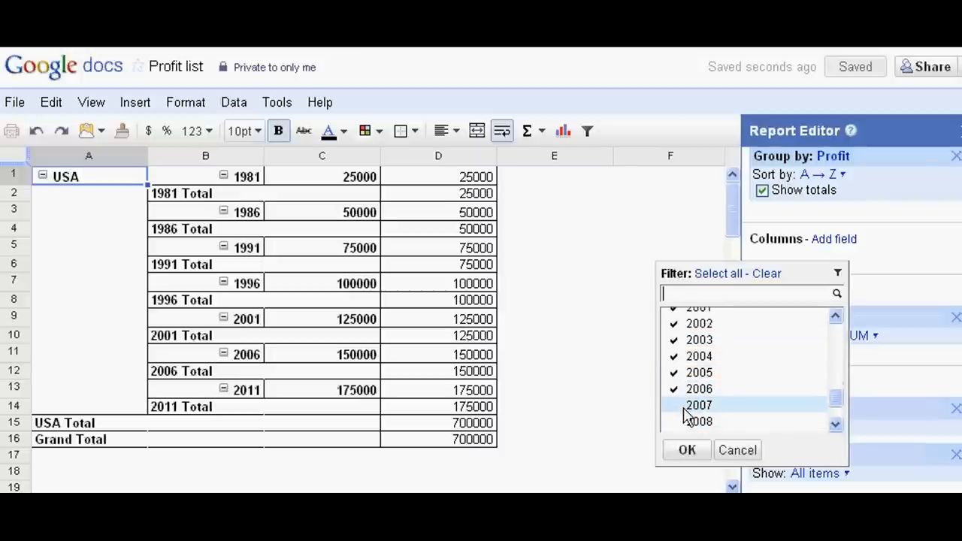
left_click(687, 450)
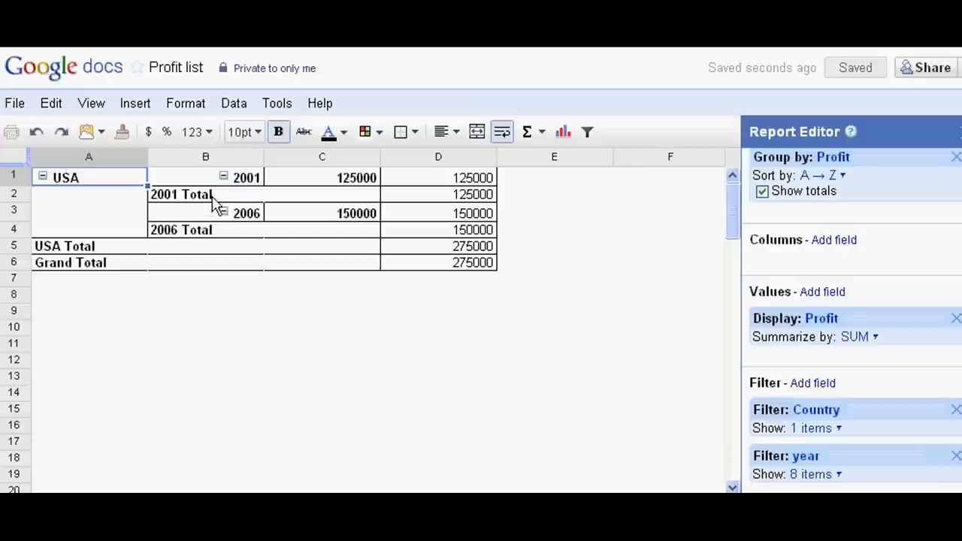
mouse_move(233, 234)
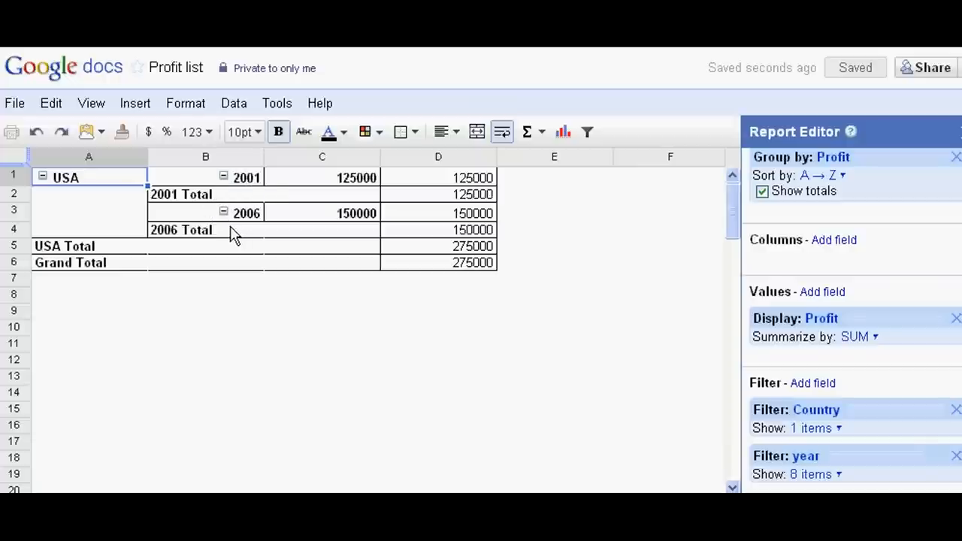
mouse_move(466, 253)
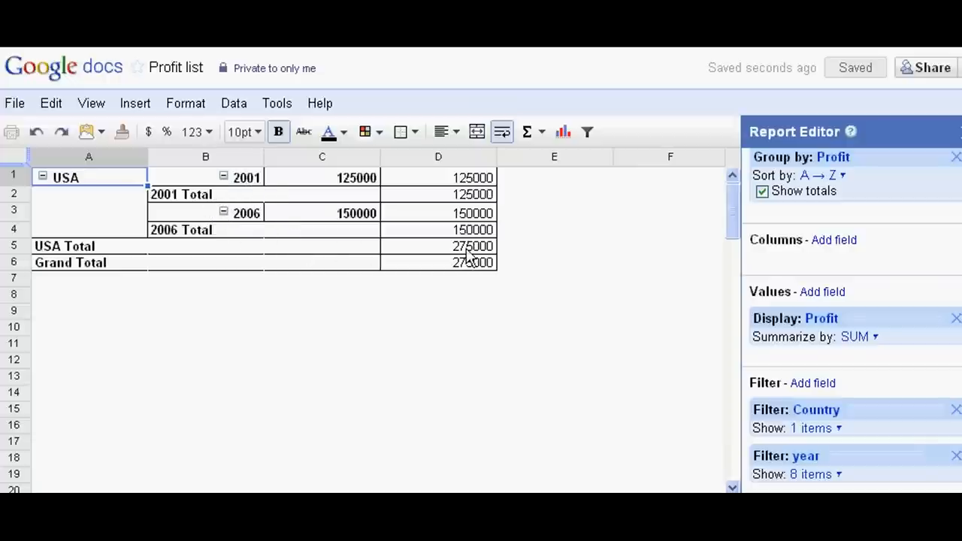
mouse_move(546, 283)
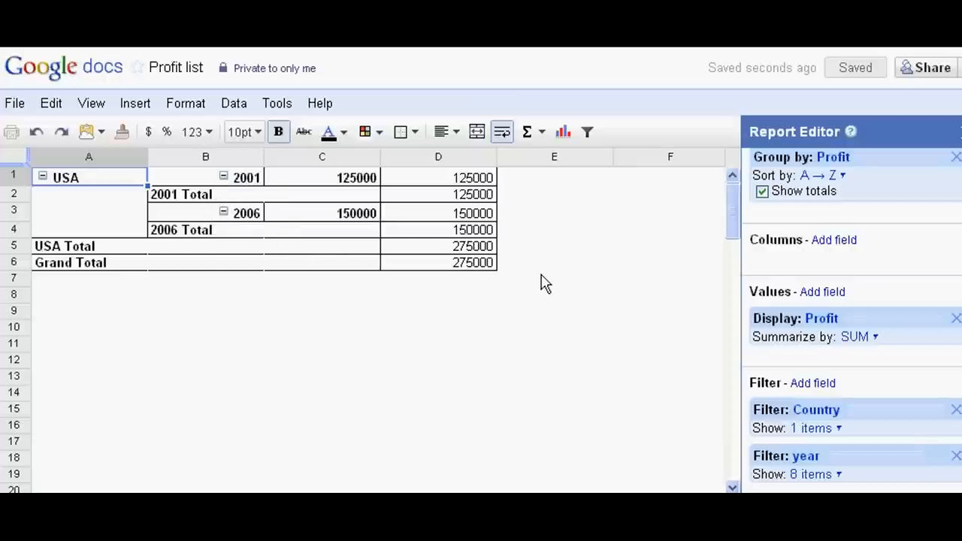
mouse_move(113, 222)
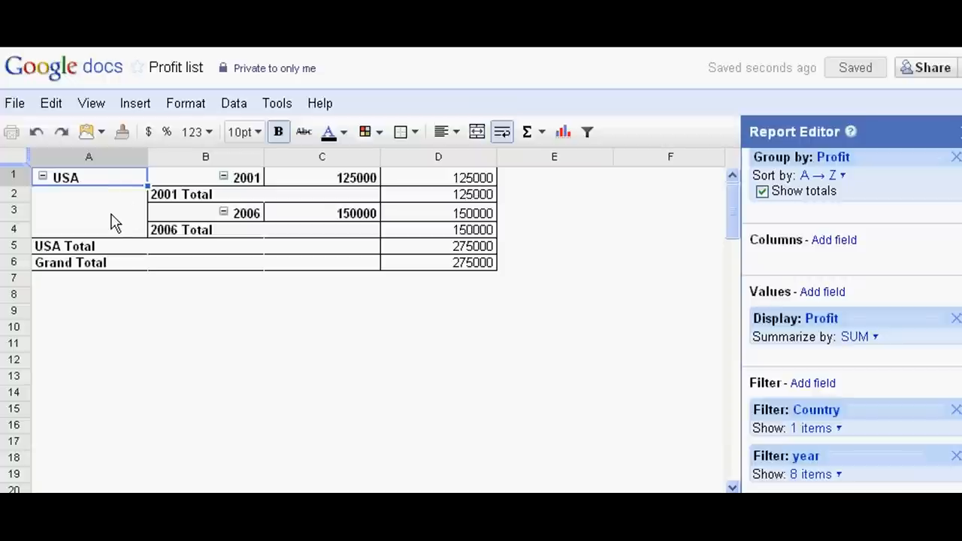